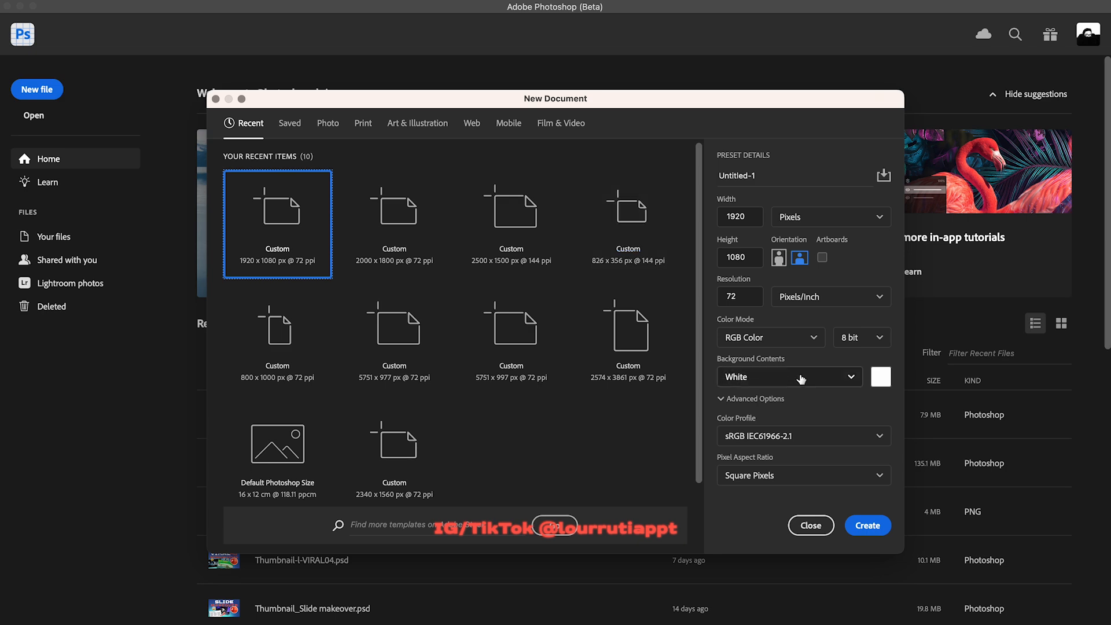
mouse_move(867, 525)
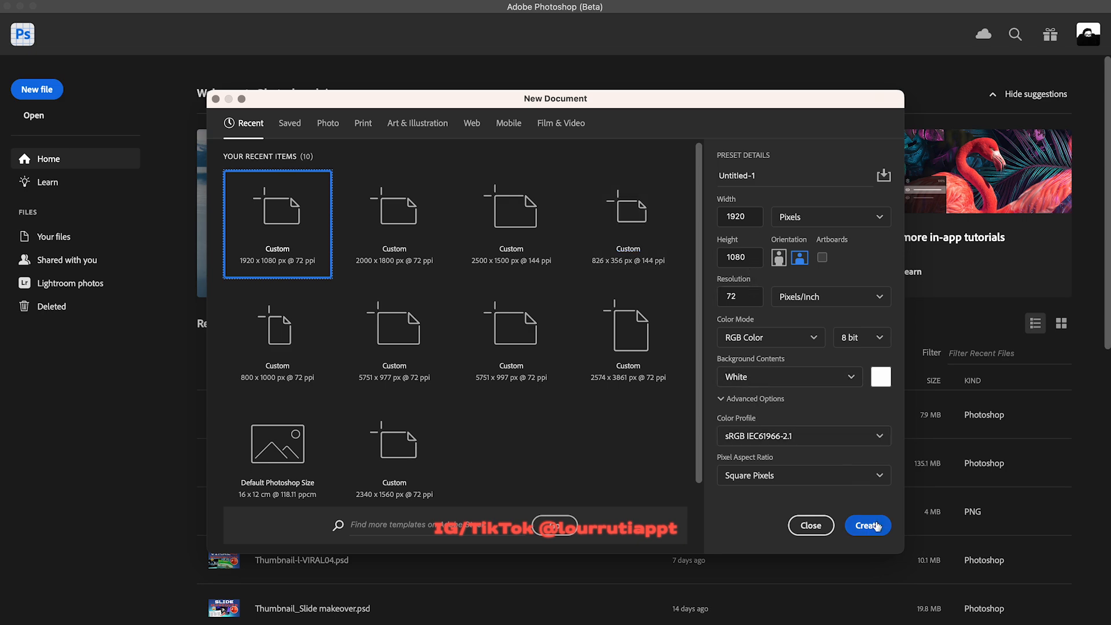
Step: Create a 1920×1080 canvas and type the 'crystal ball on fortune teller's table, mystical' Generative Fill prompt
left_click(867, 525)
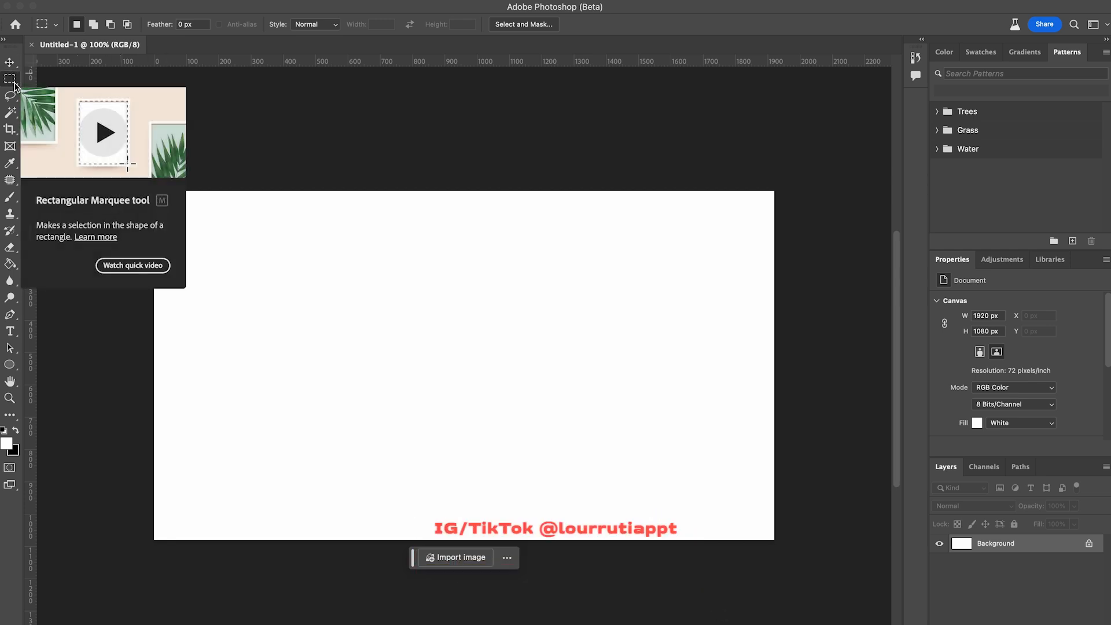
mouse_move(116, 166)
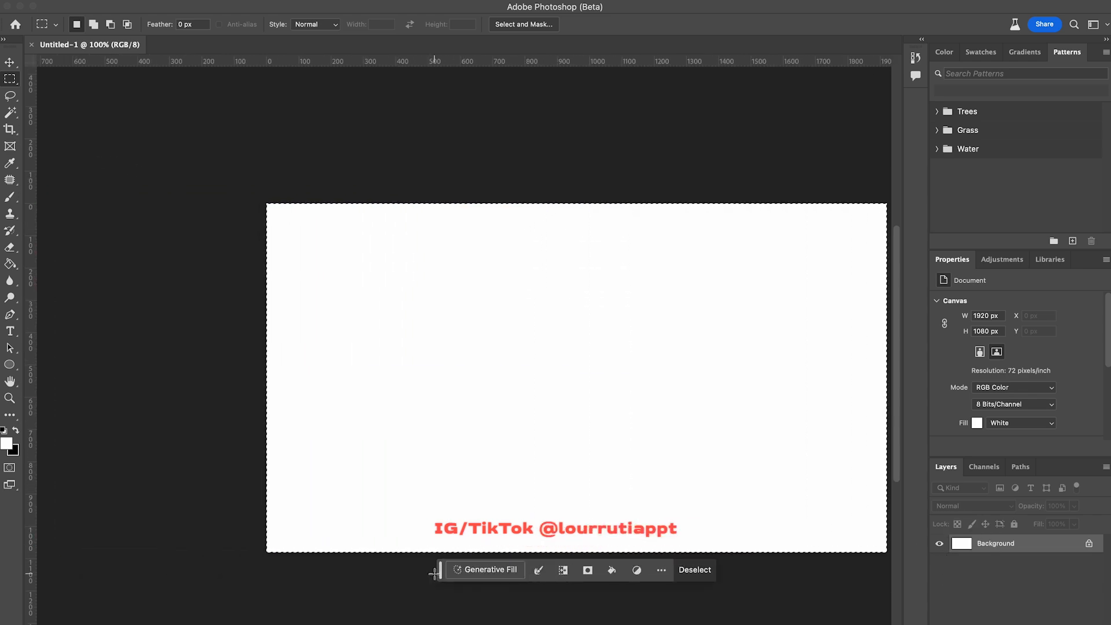
left_click(484, 569)
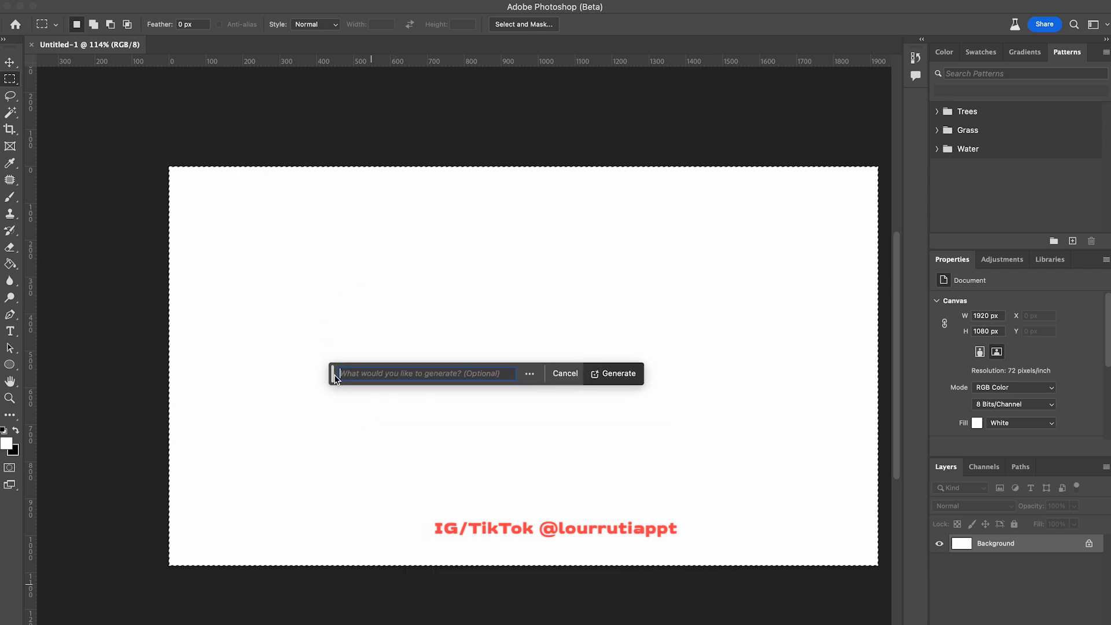
type("crysta")
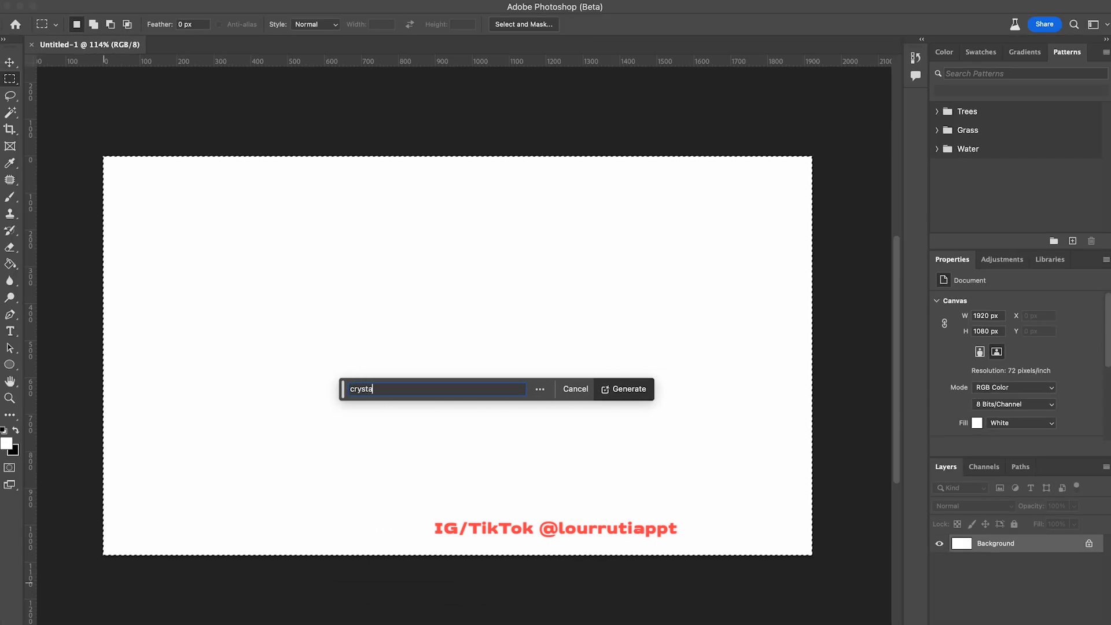
type("l ball on fortune")
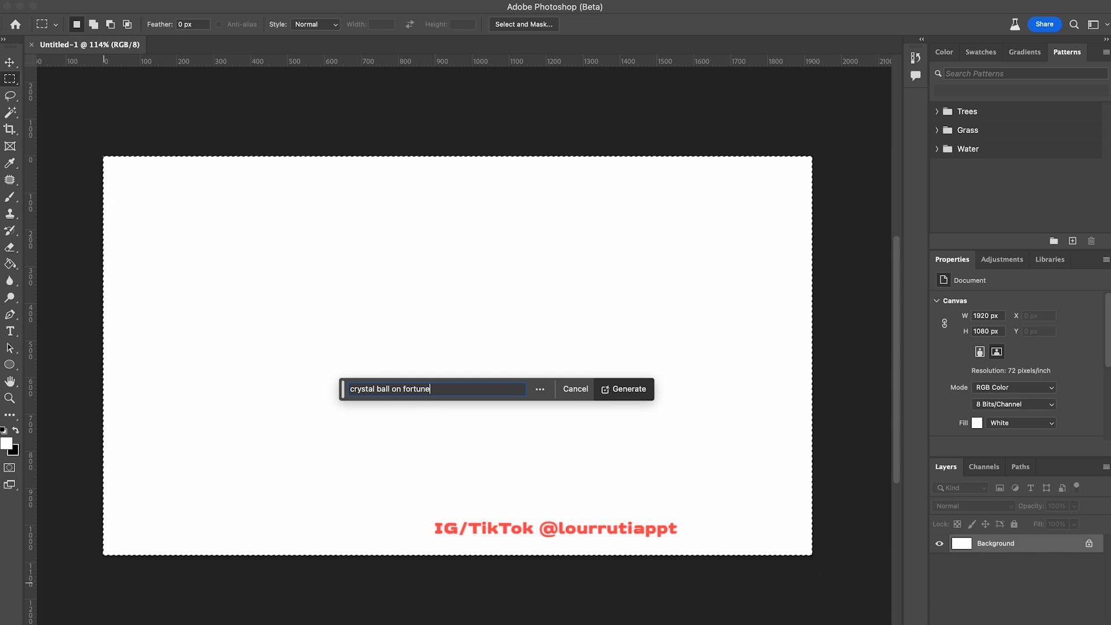
type("teller's table,")
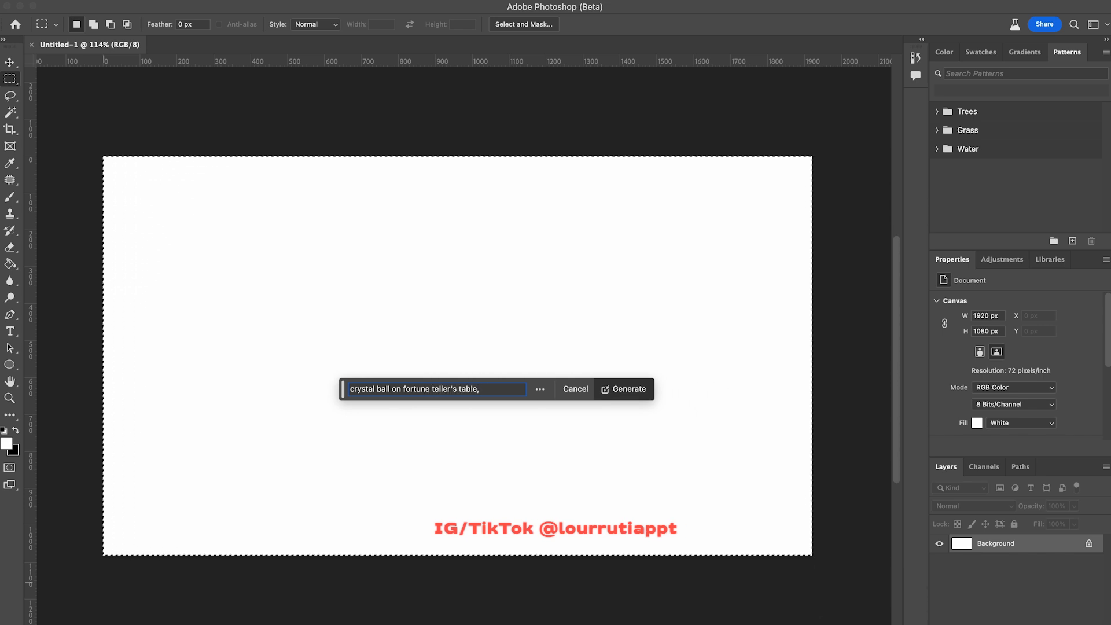
type("myst")
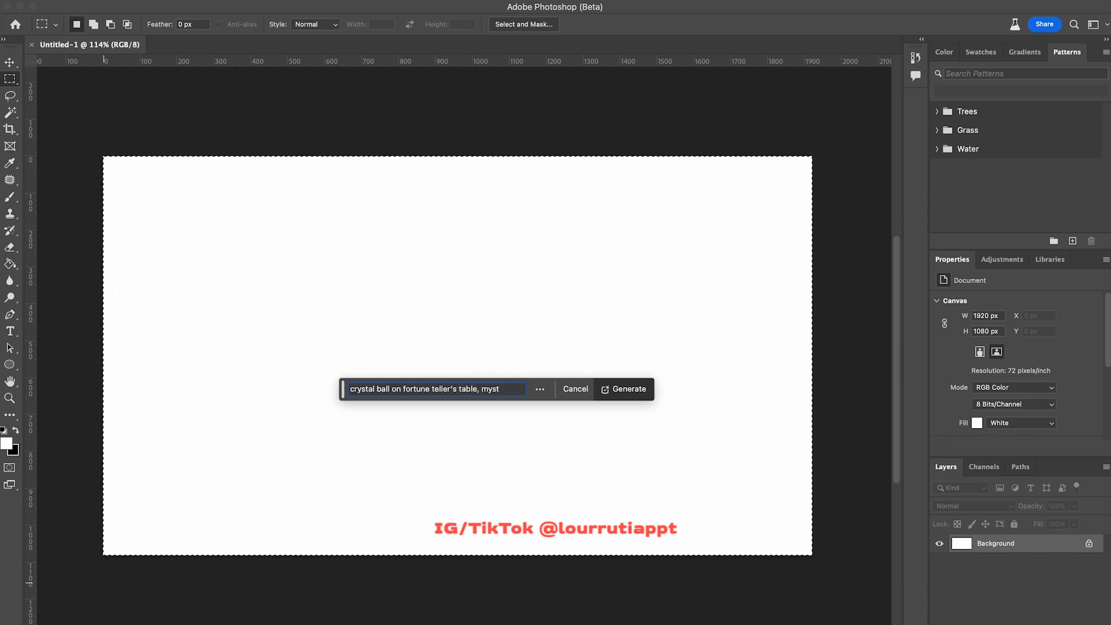
type("ical s")
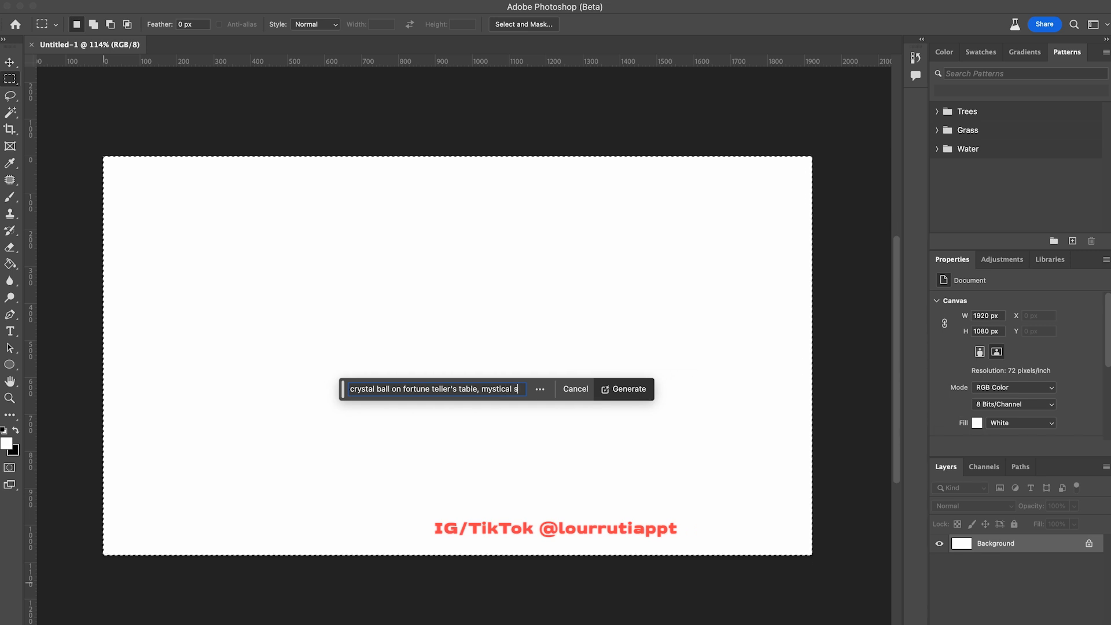
Step: Generate the crystal ball scene, compare all three variations, and keep the first
left_click(625, 389)
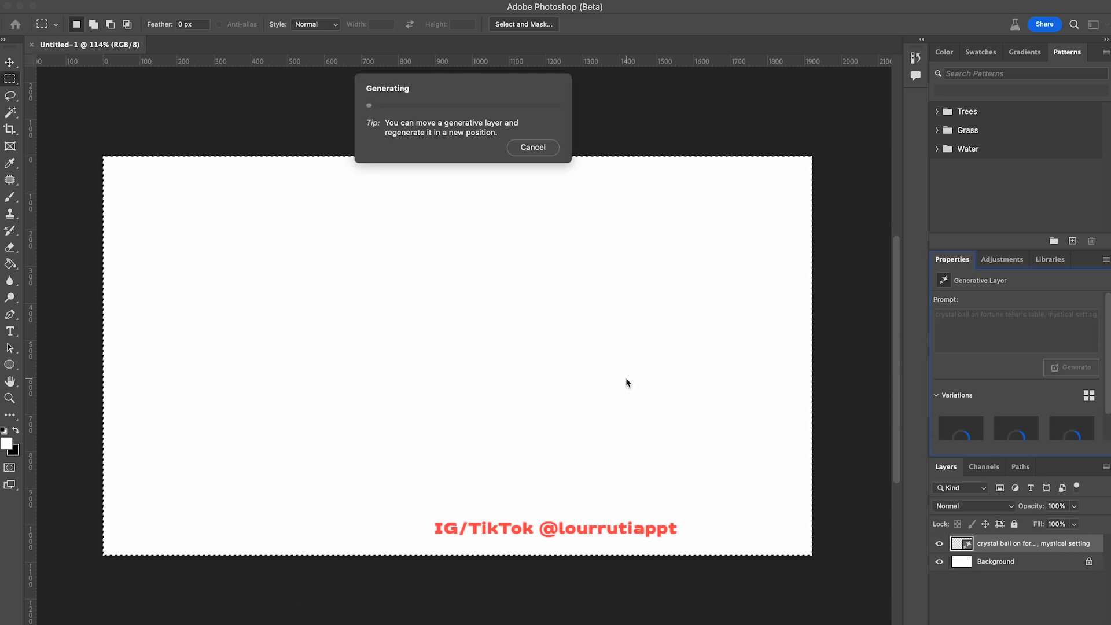
mouse_move(467, 269)
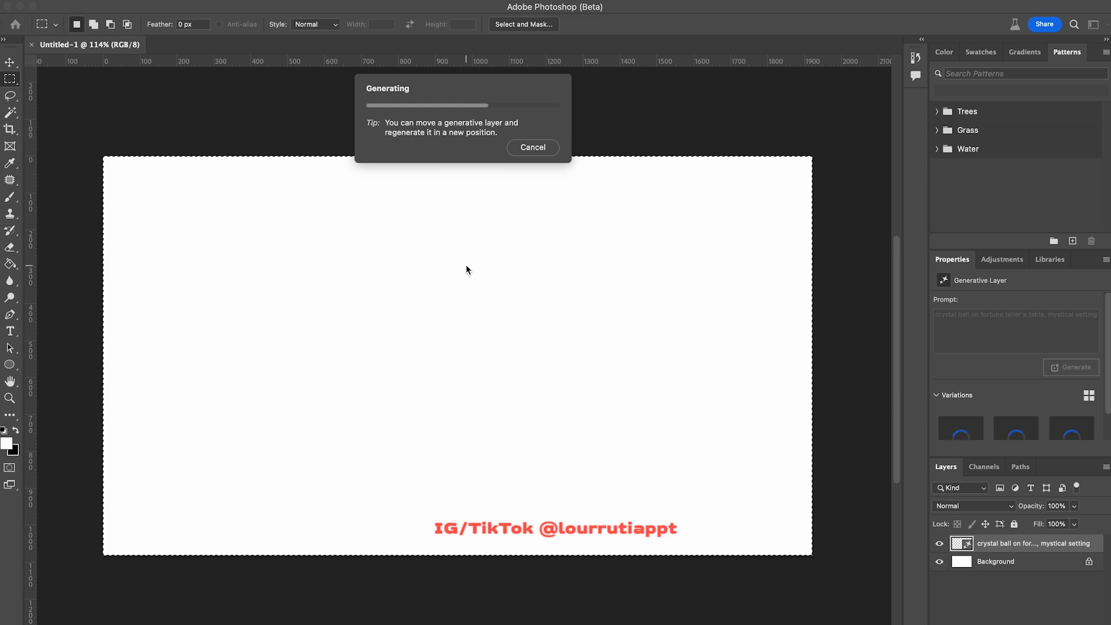
mouse_move(632, 355)
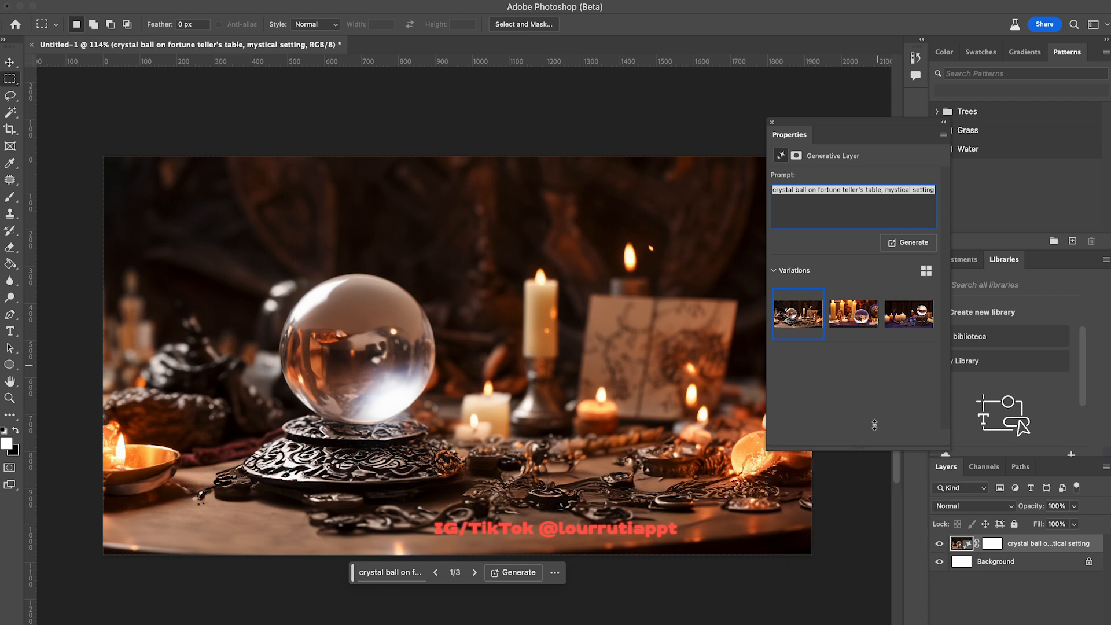
left_click(852, 313)
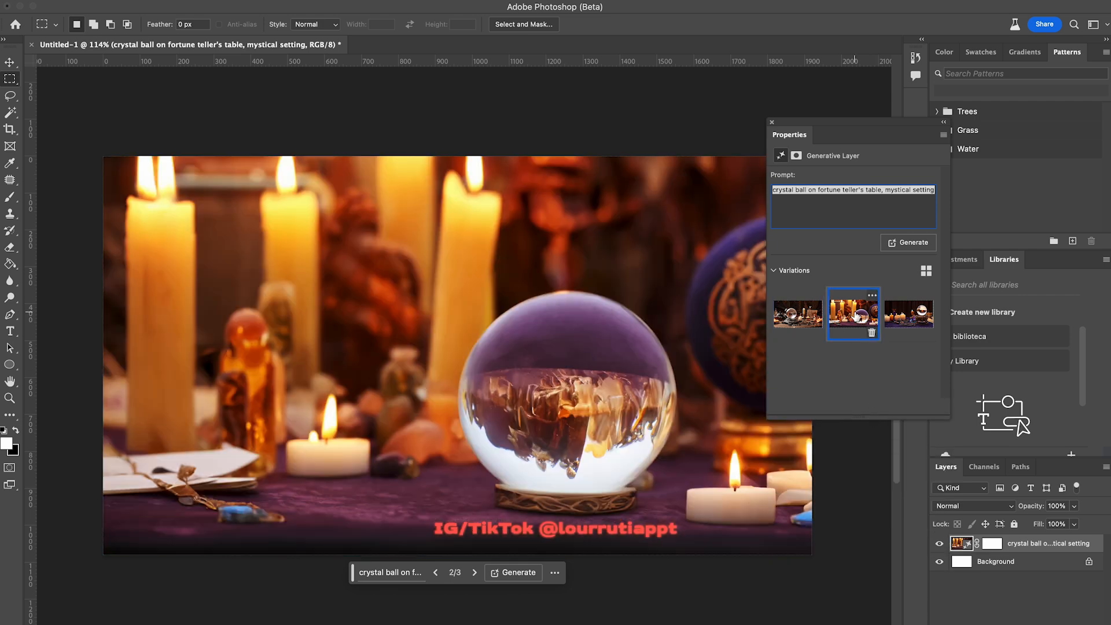
left_click(908, 313)
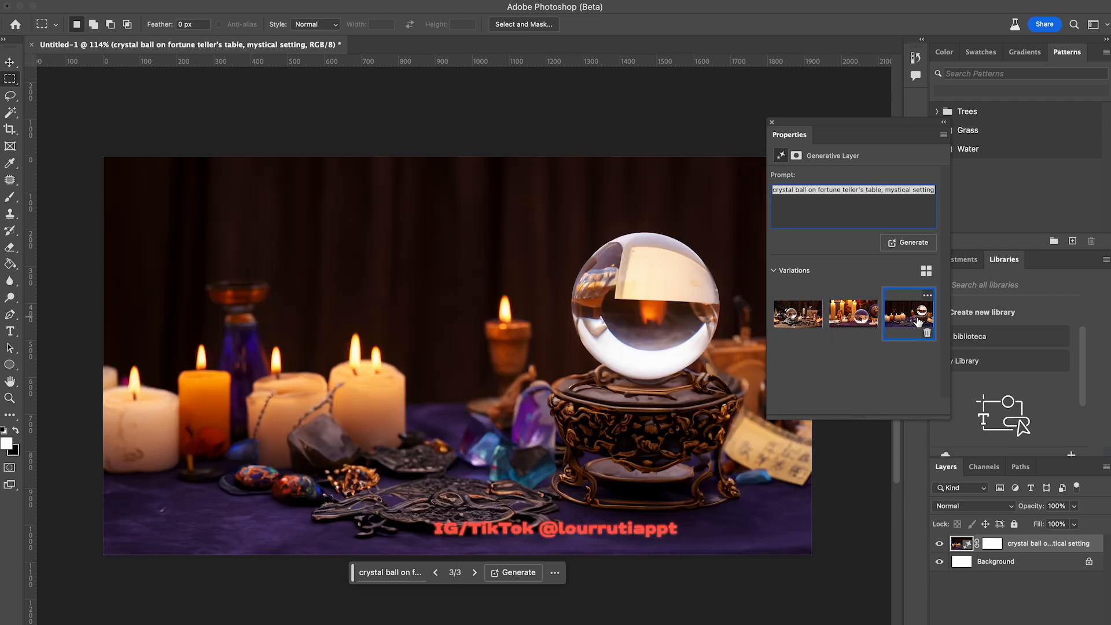
left_click(852, 313)
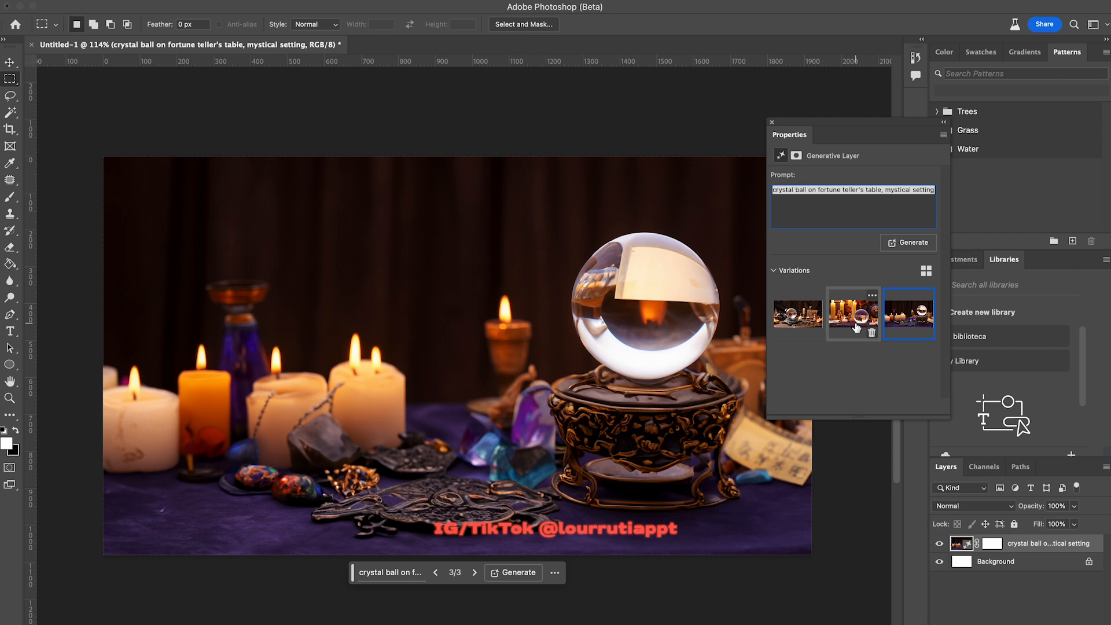
left_click(798, 314)
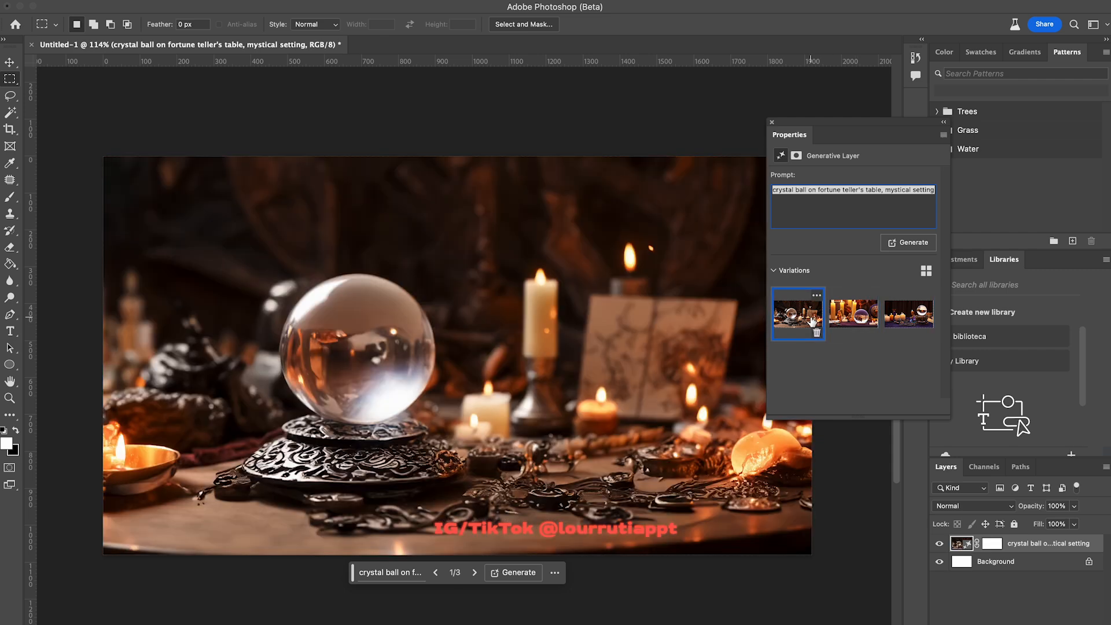
mouse_move(785, 136)
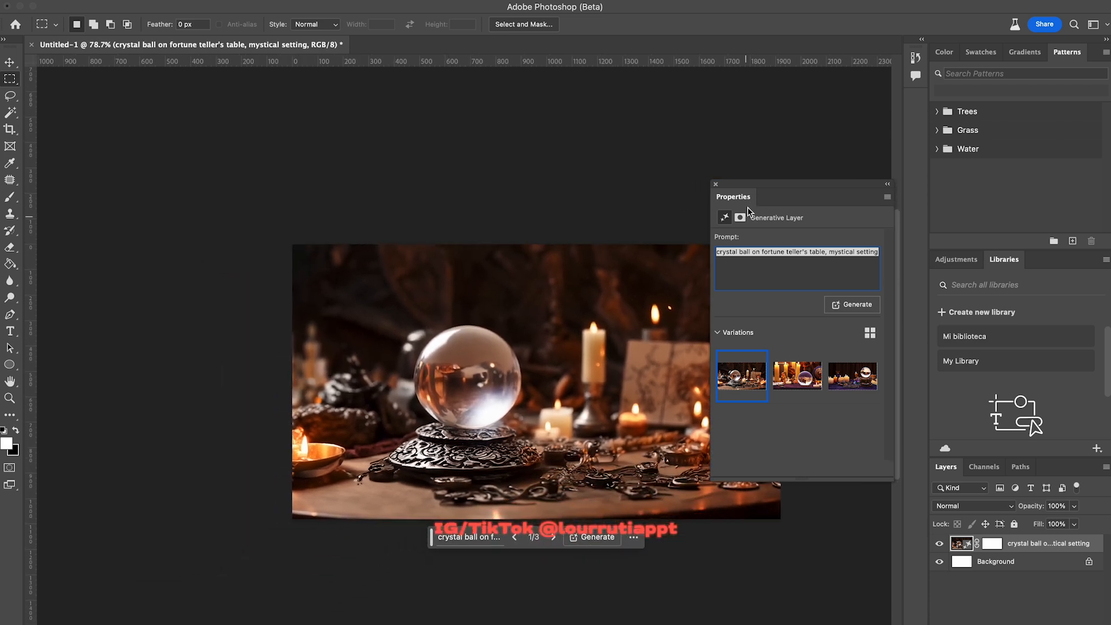
Step: Extend the canvas to the left with the Crop tool and commit it
left_click(11, 129)
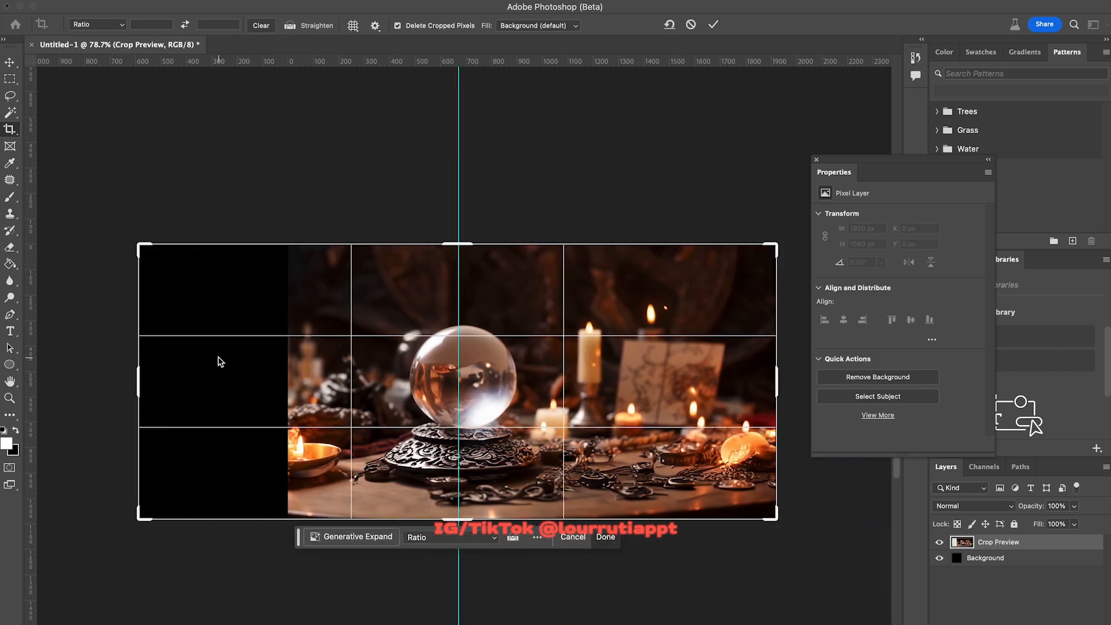
left_click(604, 537)
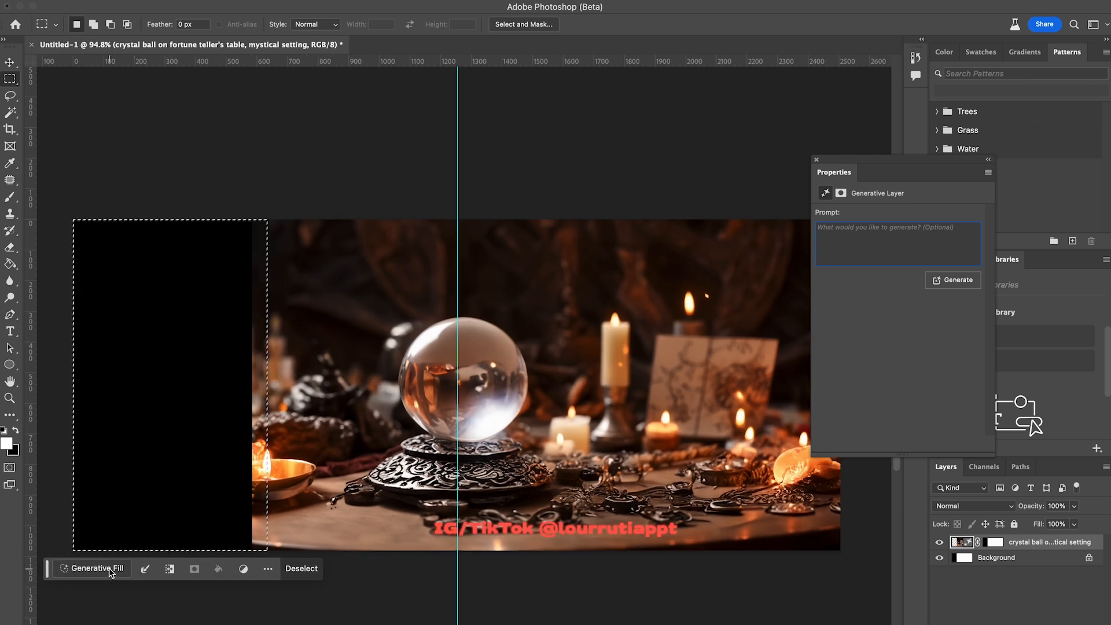
Step: Generative-fill the empty left strip with table scenery and preview its second and third variations
left_click(92, 568)
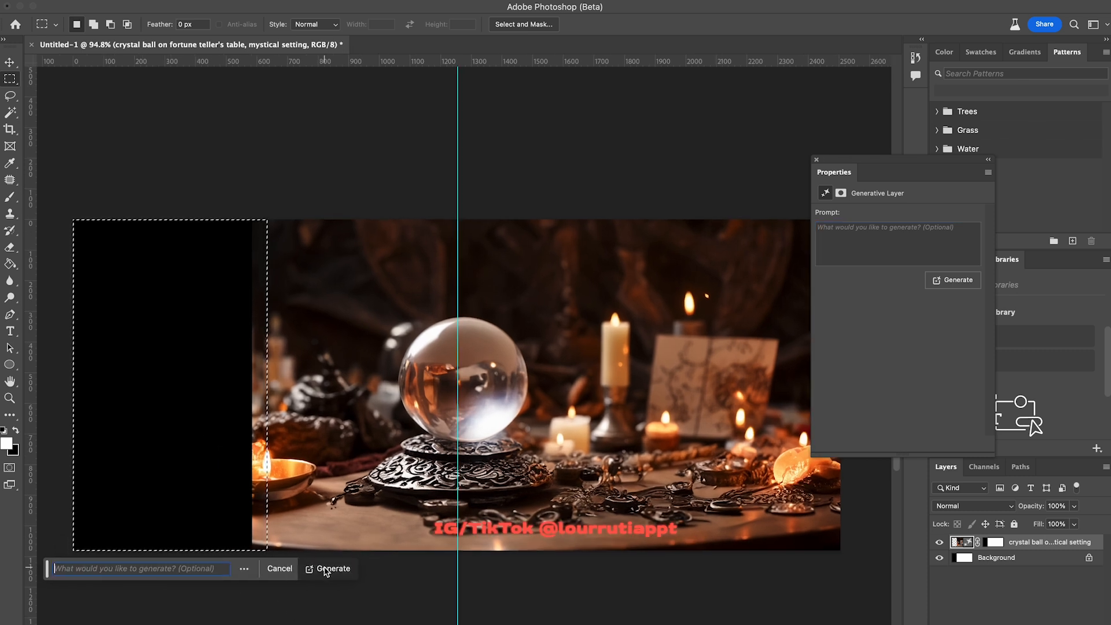
left_click(328, 568)
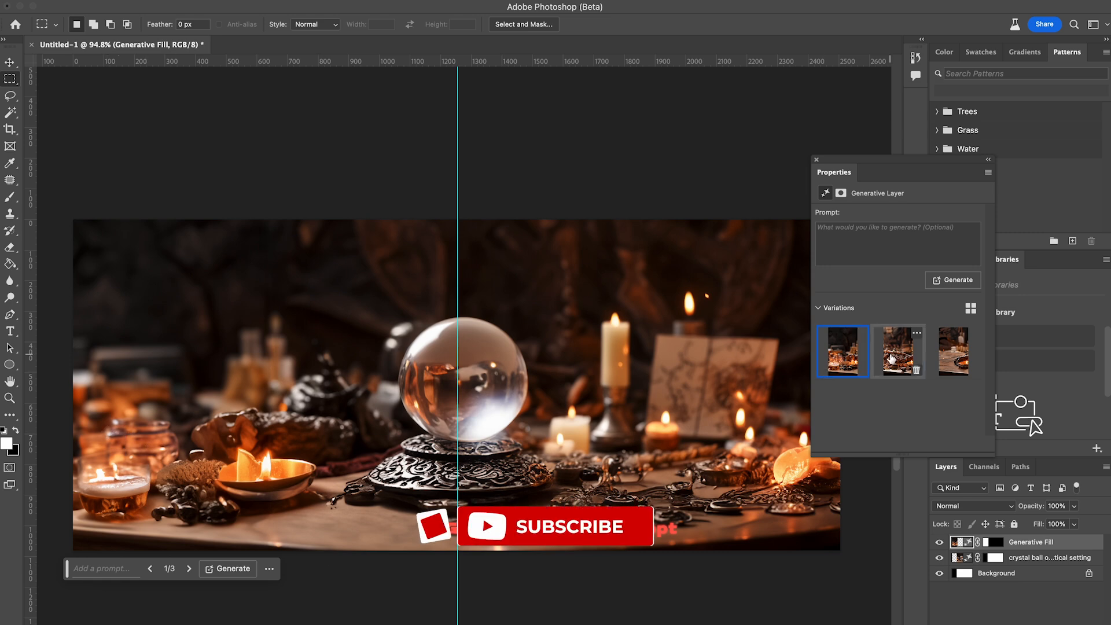
left_click(898, 351)
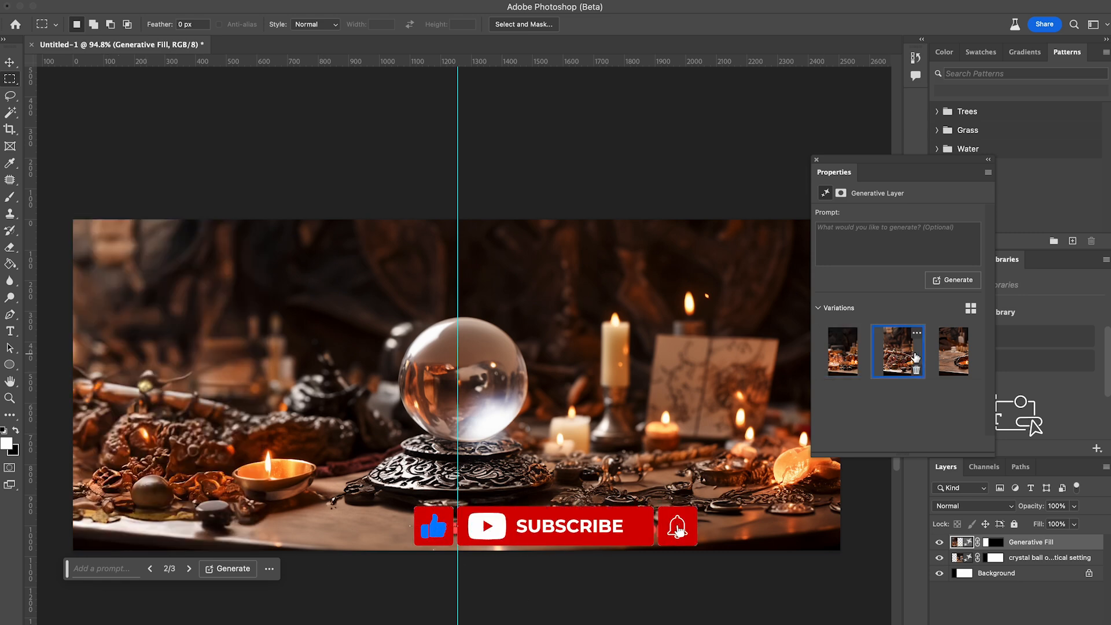
left_click(952, 352)
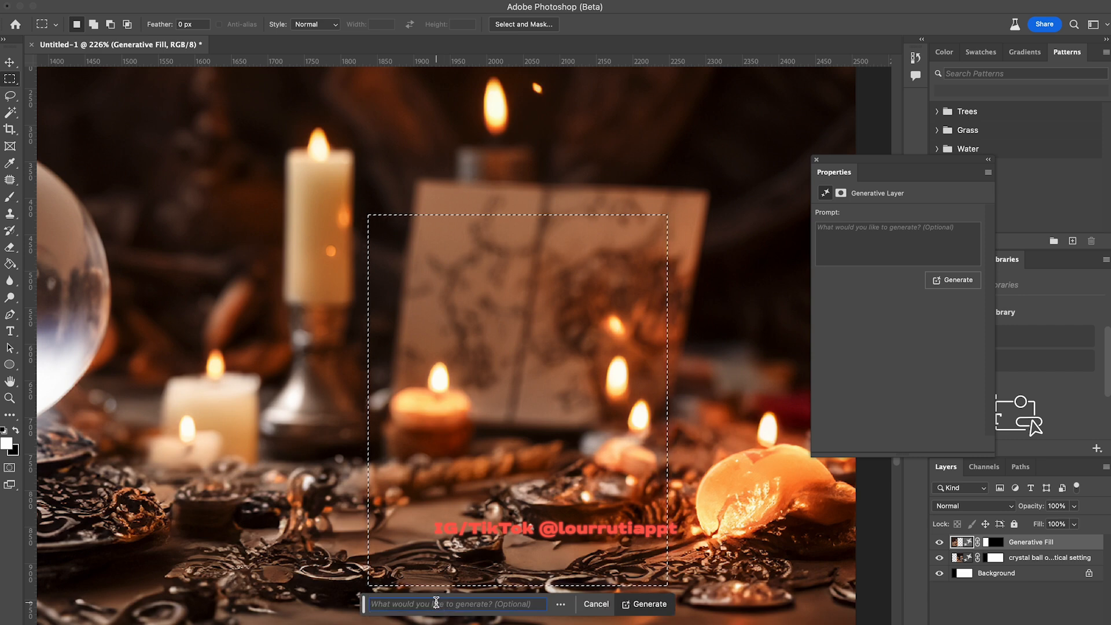
Step: Generate an 'add candles' fill and apply its second variation with the large pillar candle
type("add candles")
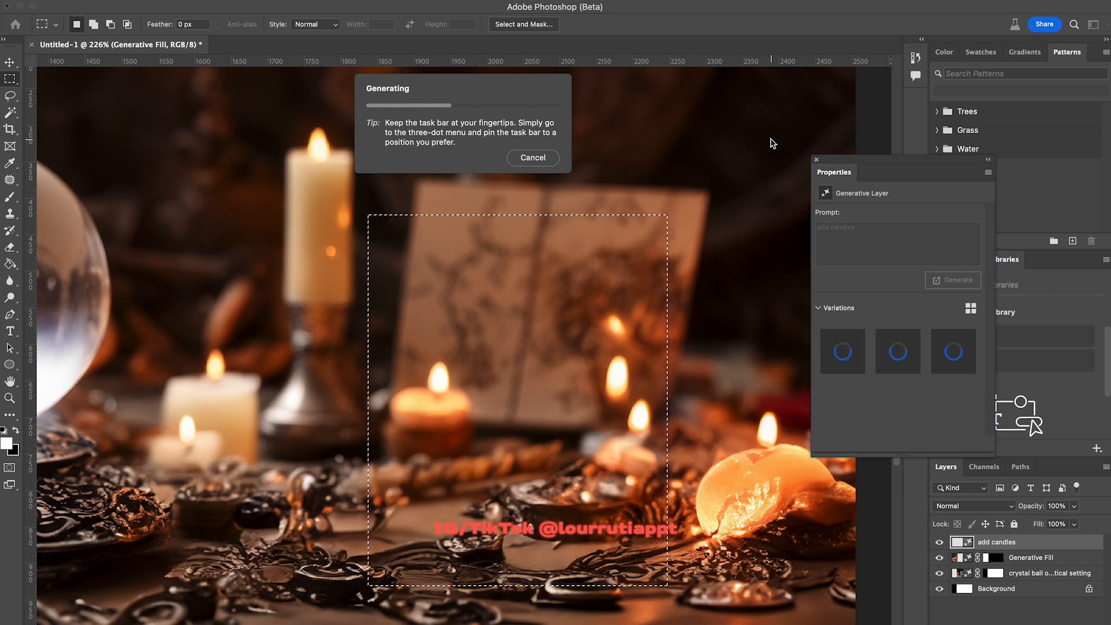
mouse_move(755, 156)
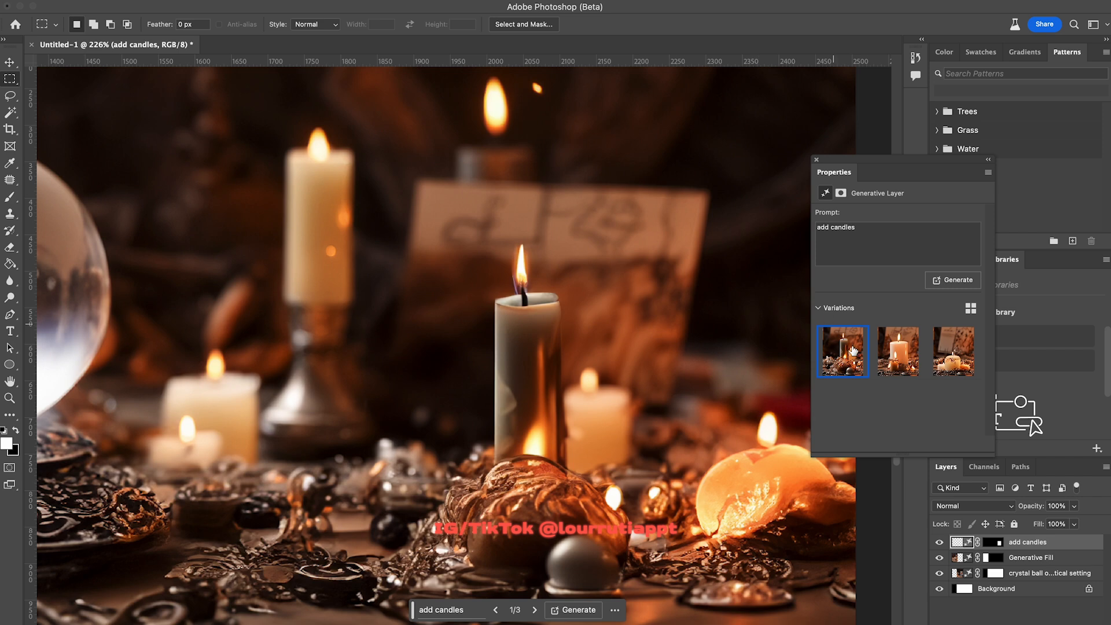
left_click(897, 352)
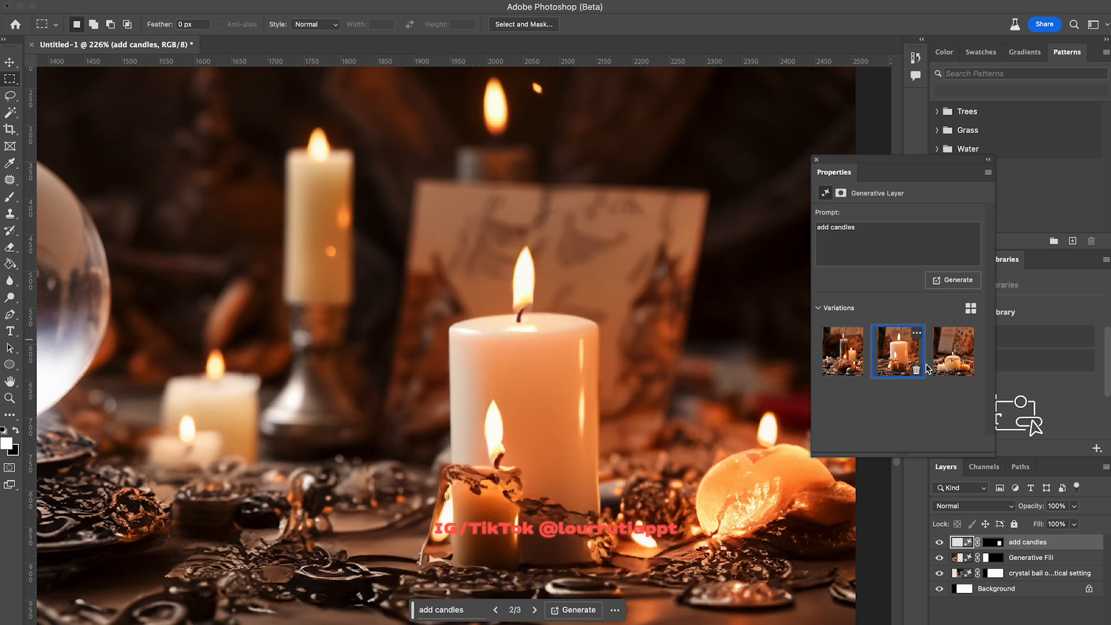
left_click(952, 351)
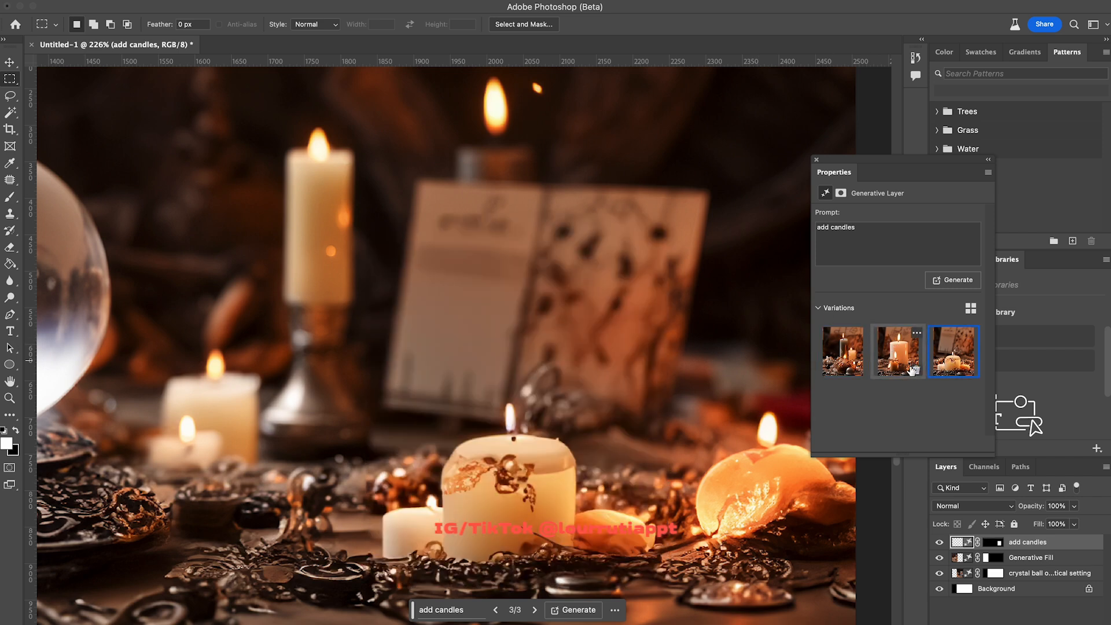
left_click(897, 351)
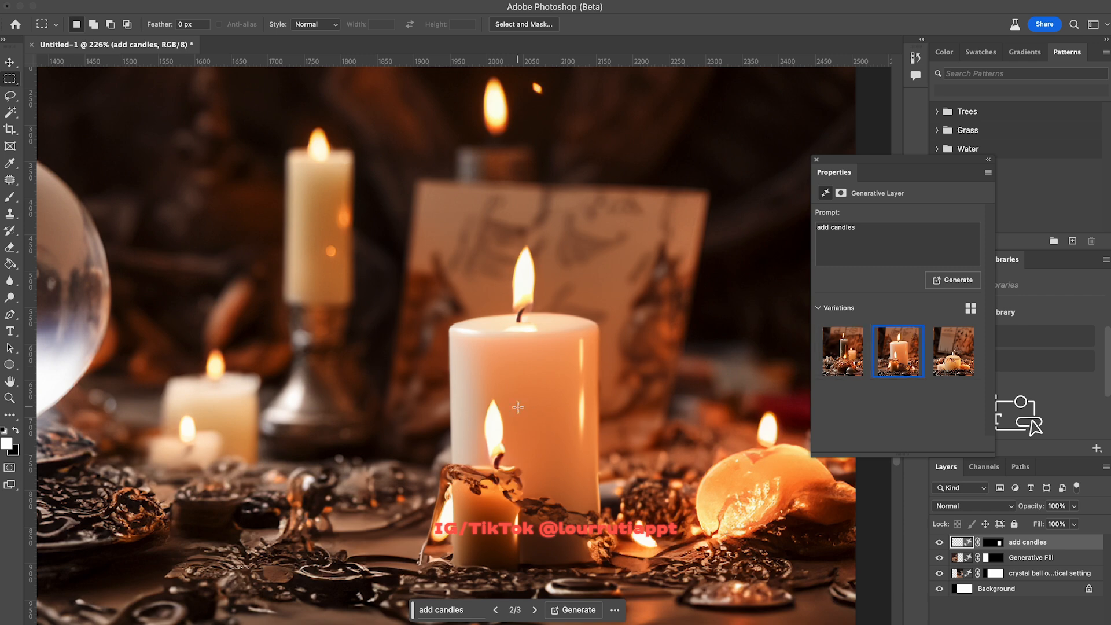
Step: In halloween.psd, show the empty-ball, extra-candles and blurred-background layers
left_click(284, 44)
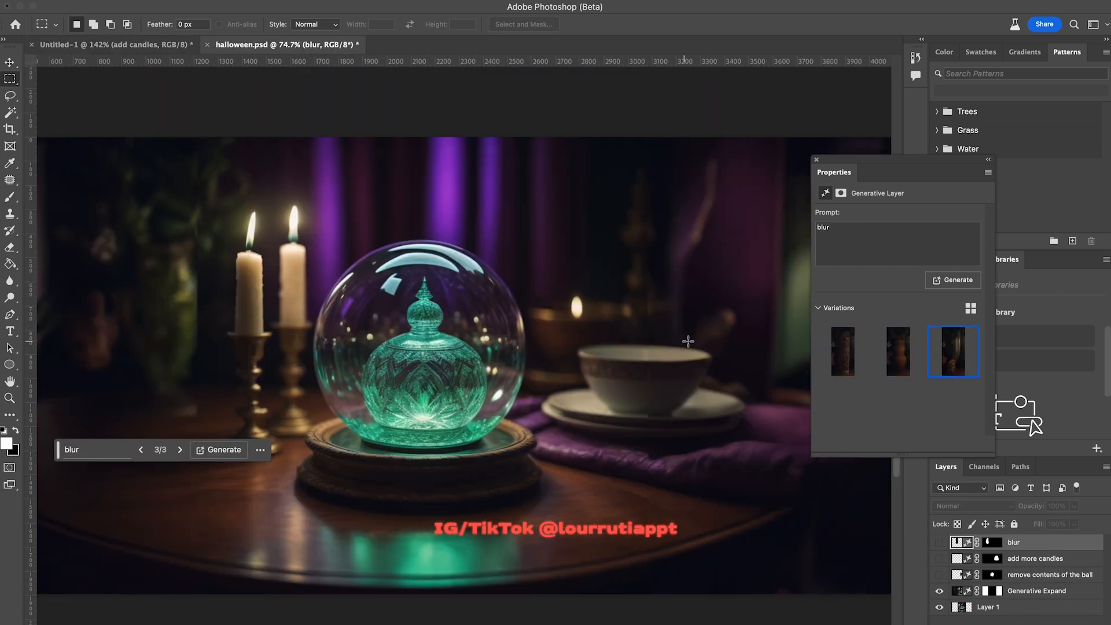
left_click(939, 574)
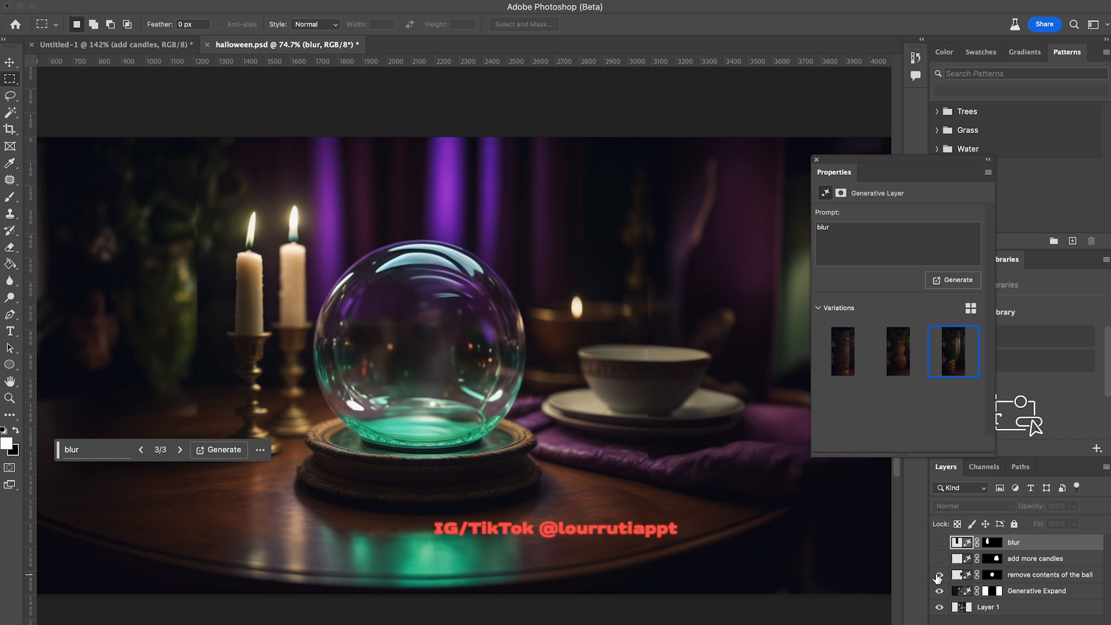
left_click(939, 561)
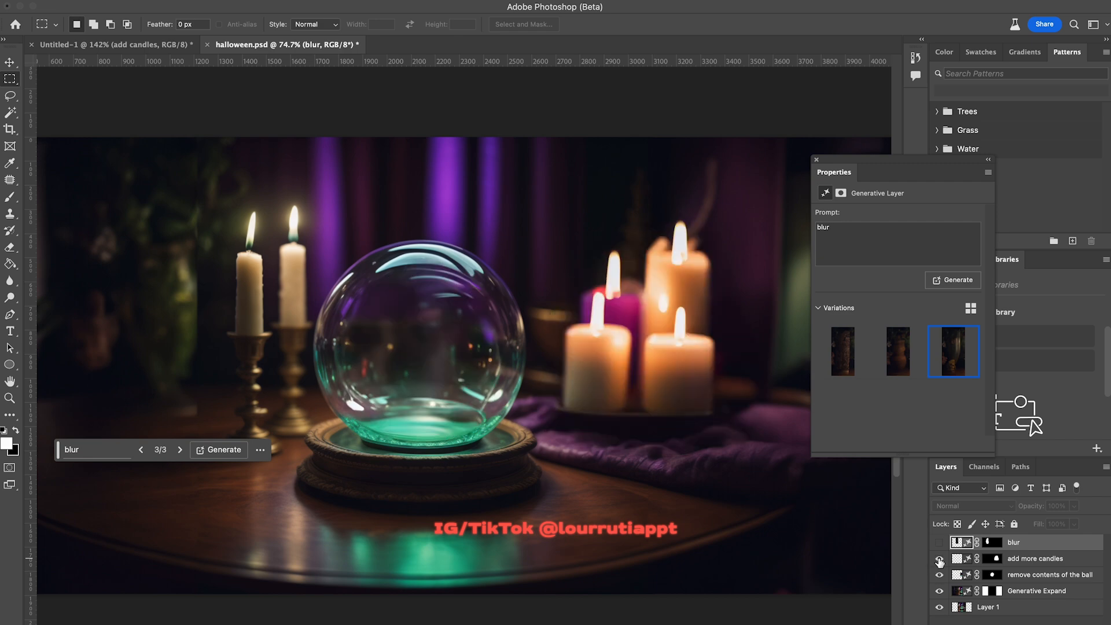
left_click(938, 558)
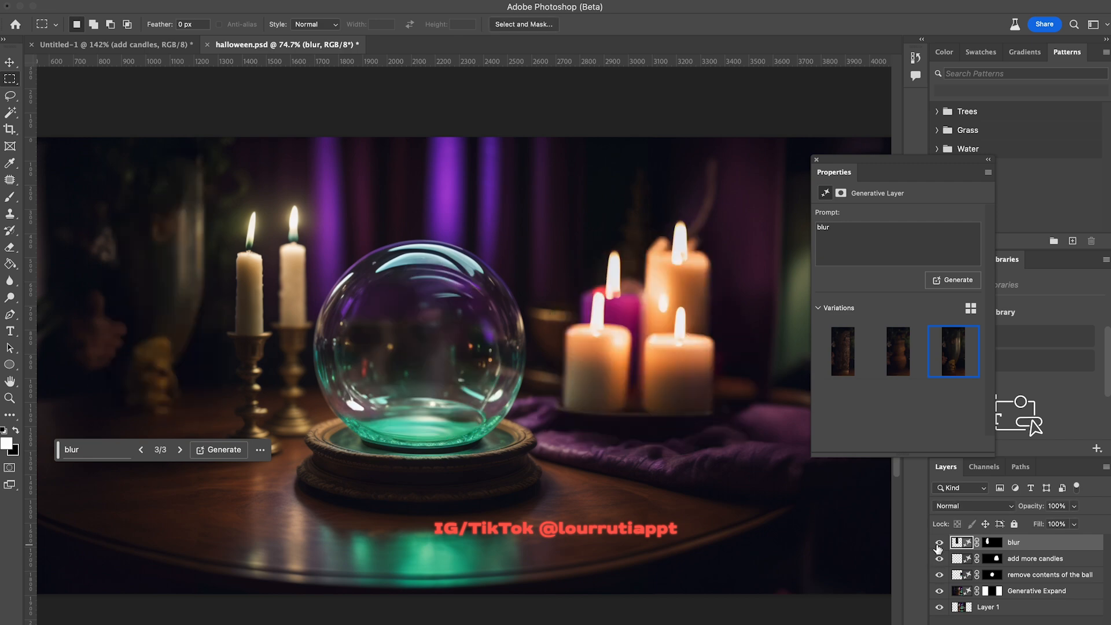
left_click(938, 543)
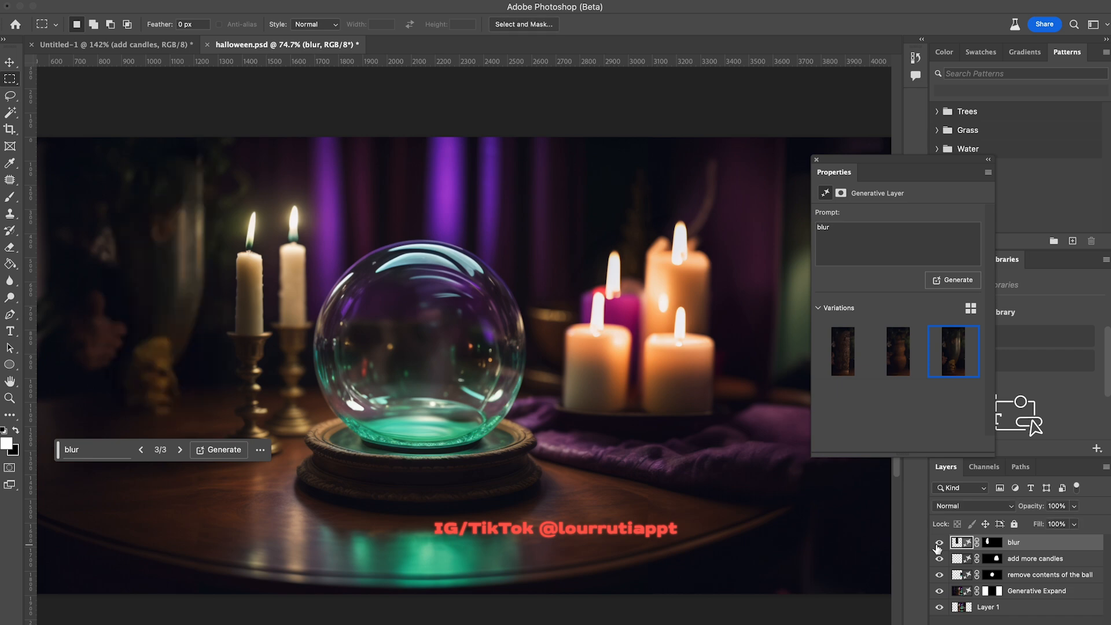
left_click(119, 9)
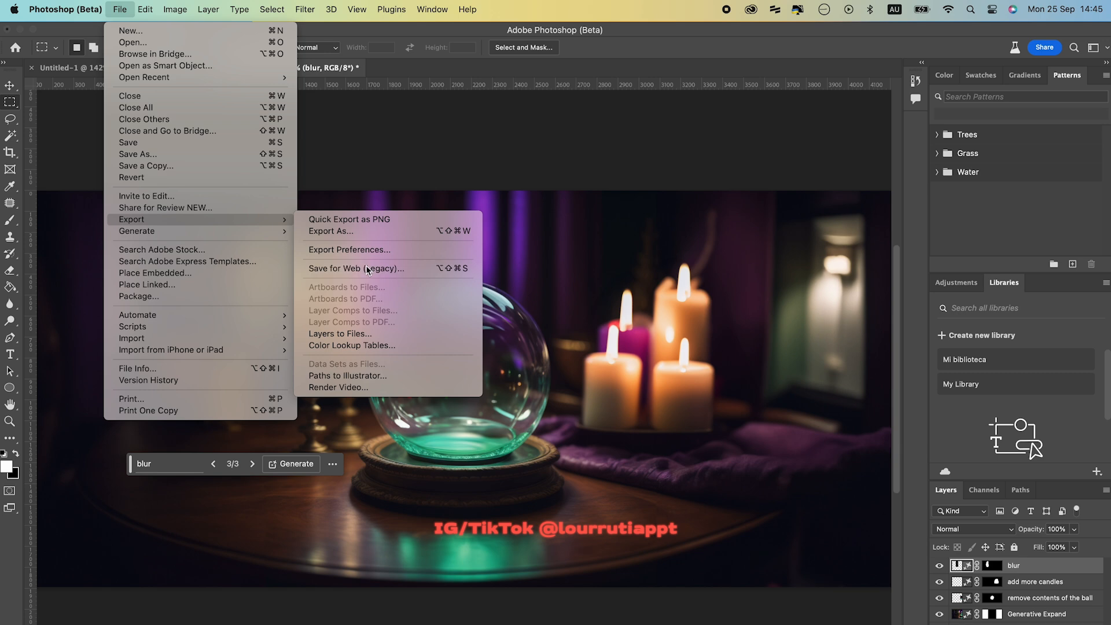
Step: Save the image as a JPEG High file through Save for Web (Legacy)
left_click(357, 268)
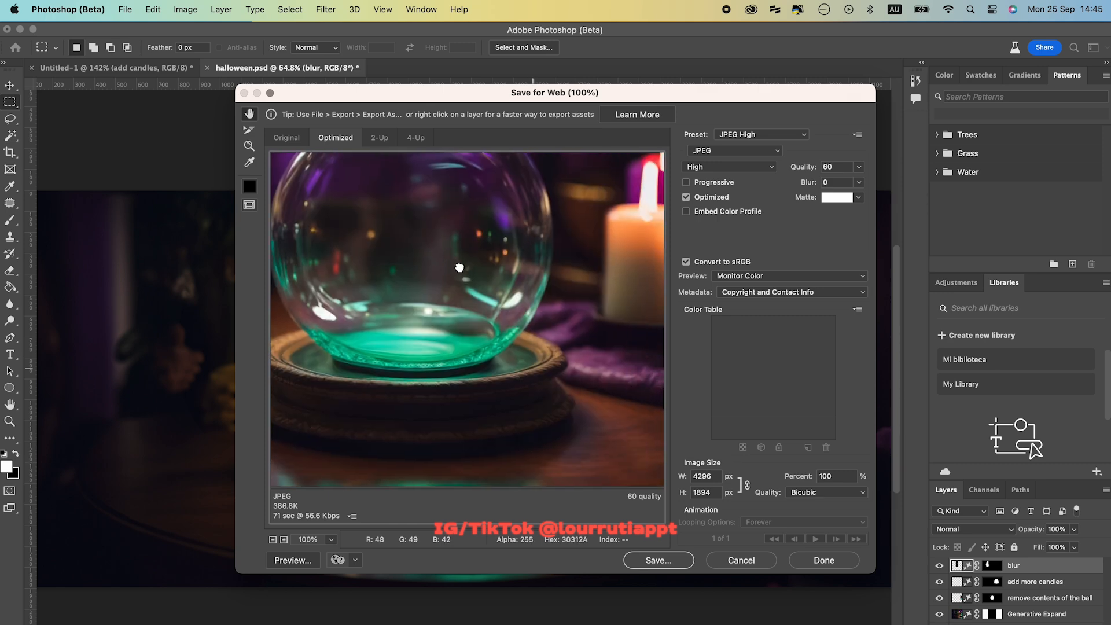
left_click(728, 150)
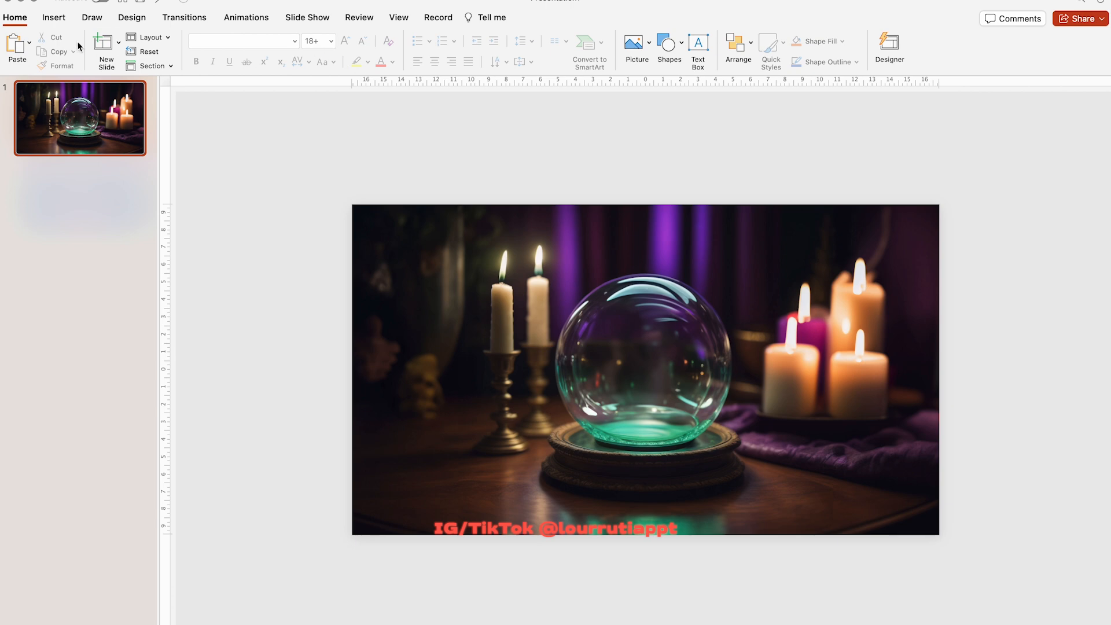
mouse_move(64, 26)
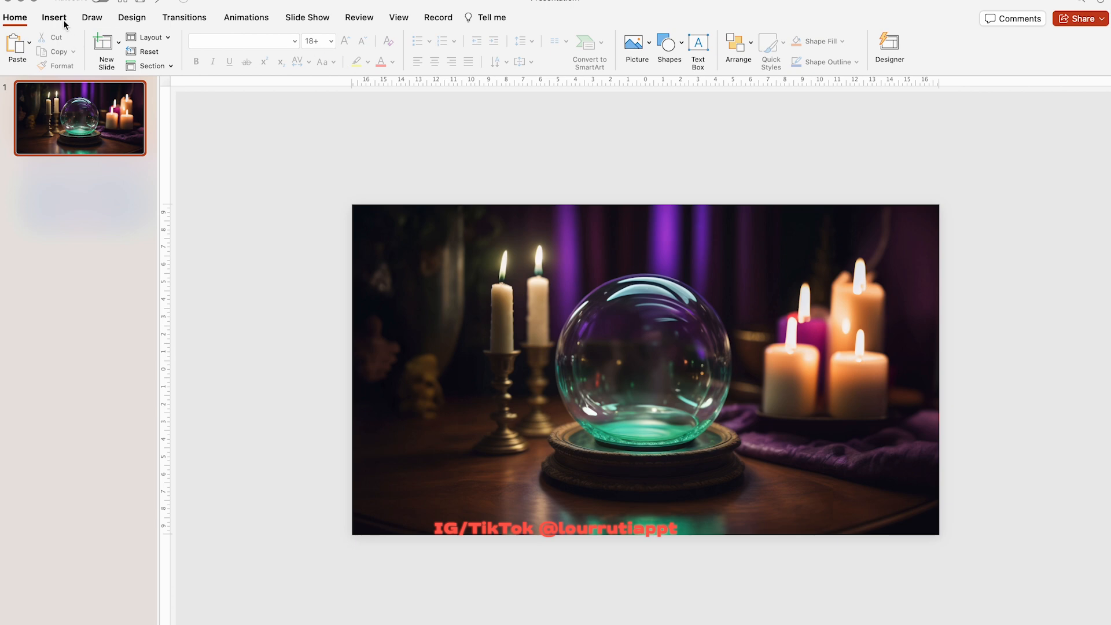
mouse_move(131, 22)
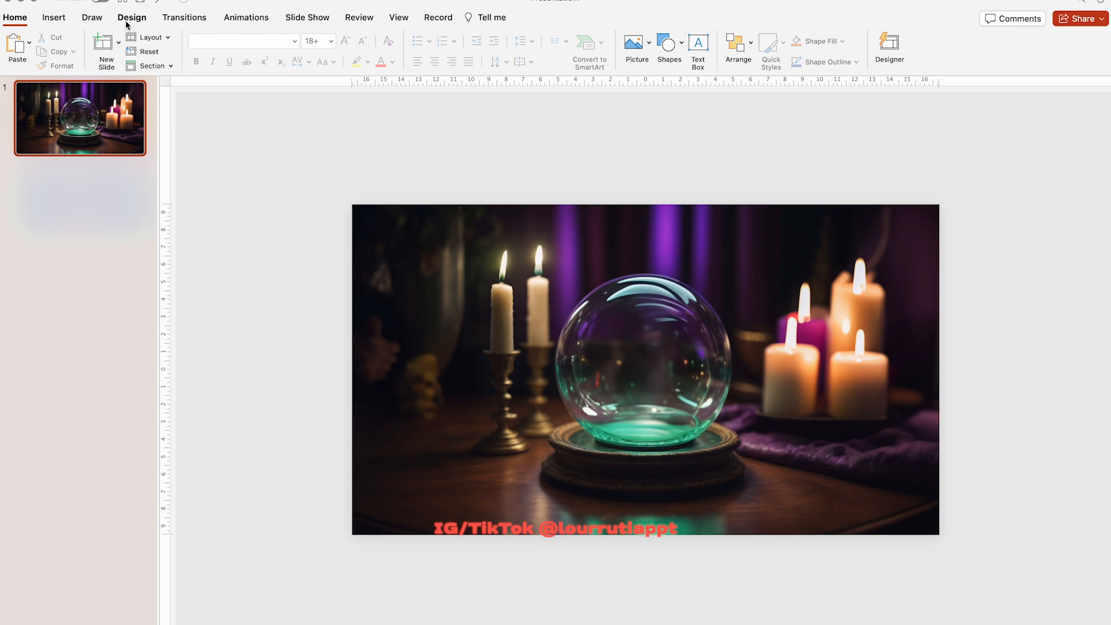
Step: Add a white 'You're invited.' text box, enlarge it to size 40, and align it centre
left_click(53, 17)
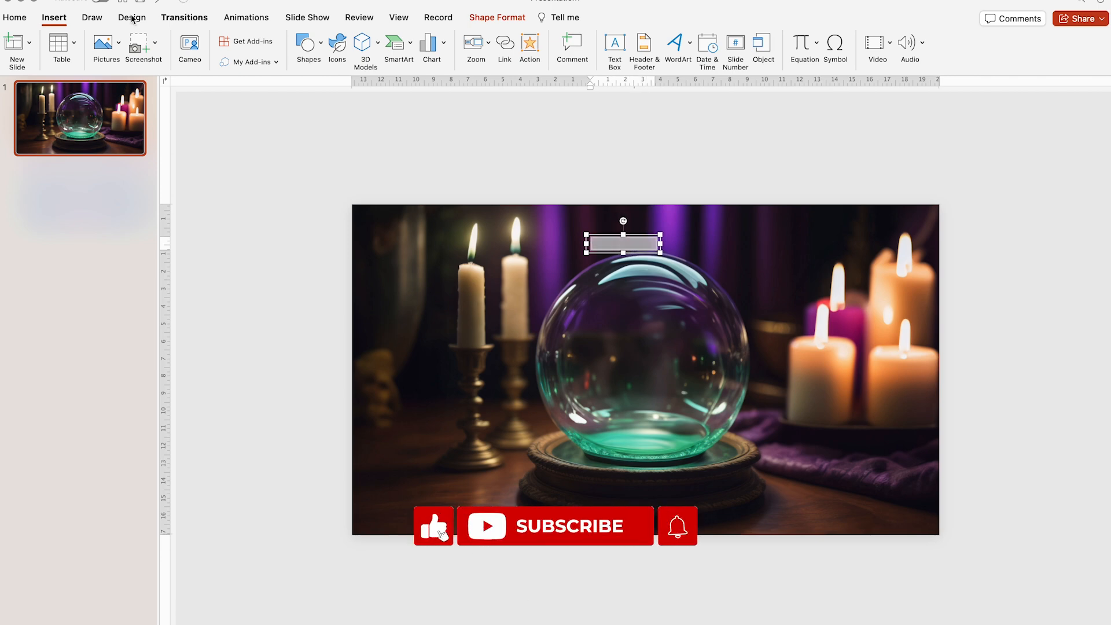
left_click(13, 17)
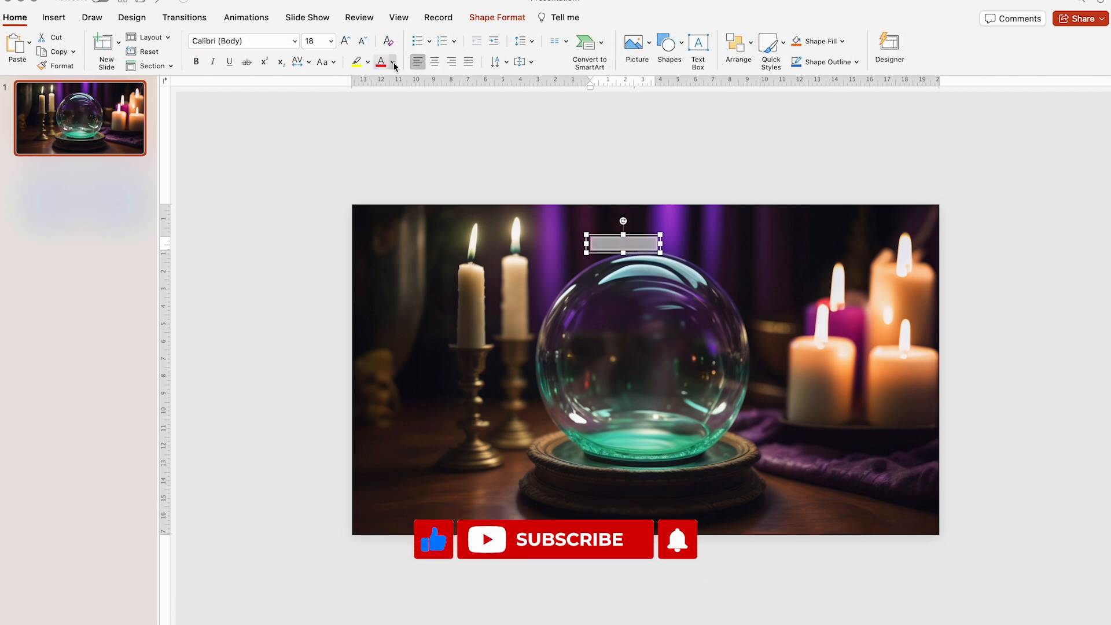
type("You're invited.")
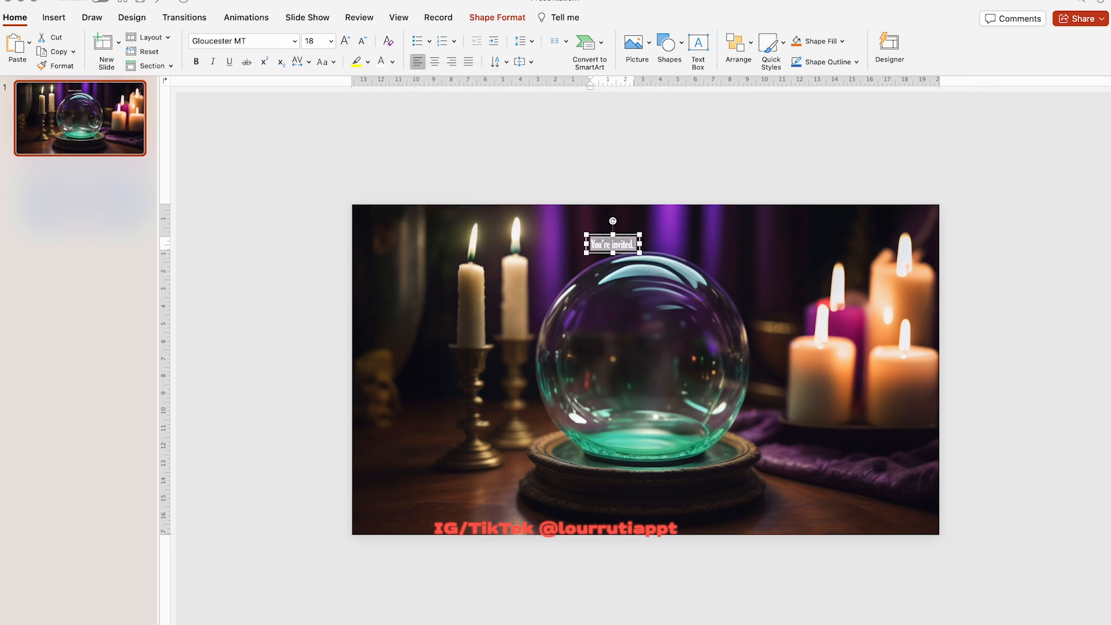
left_click(345, 40)
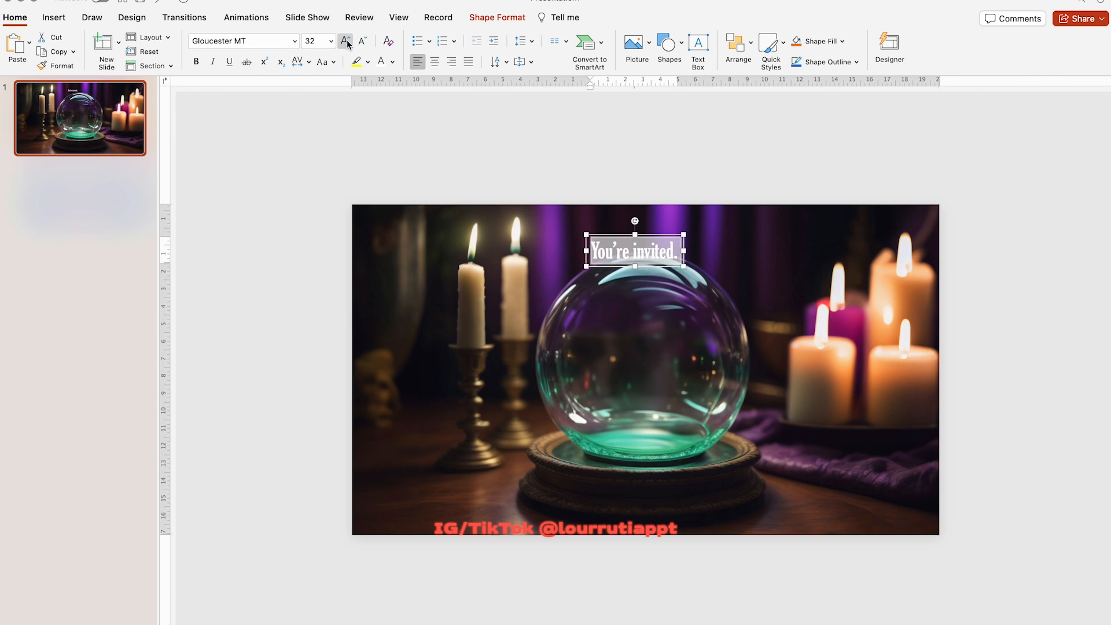
left_click(345, 40)
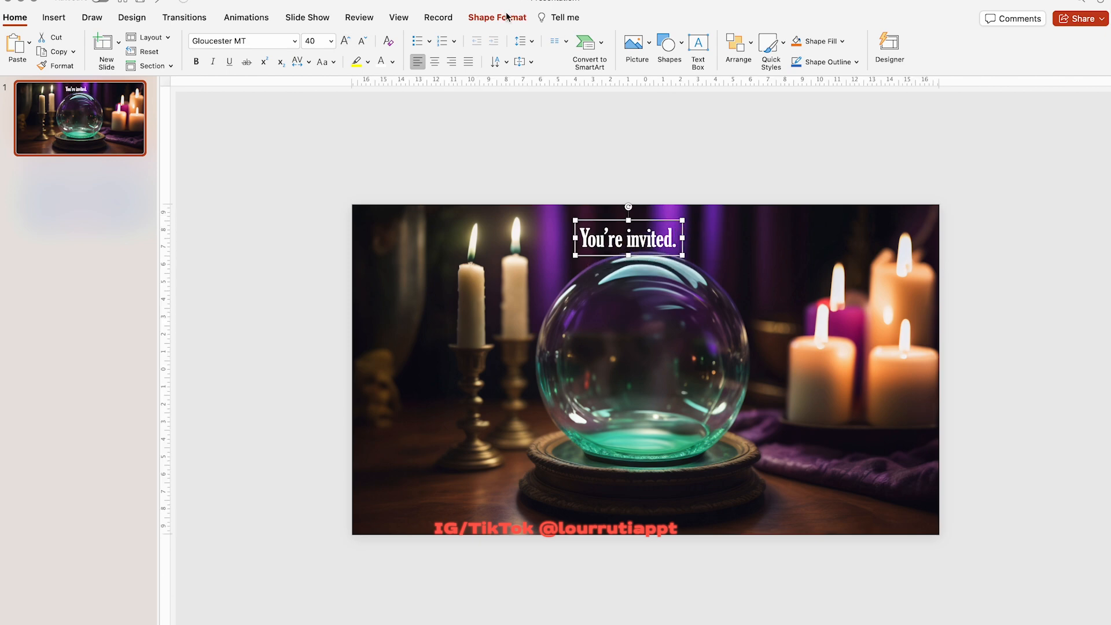
left_click(813, 44)
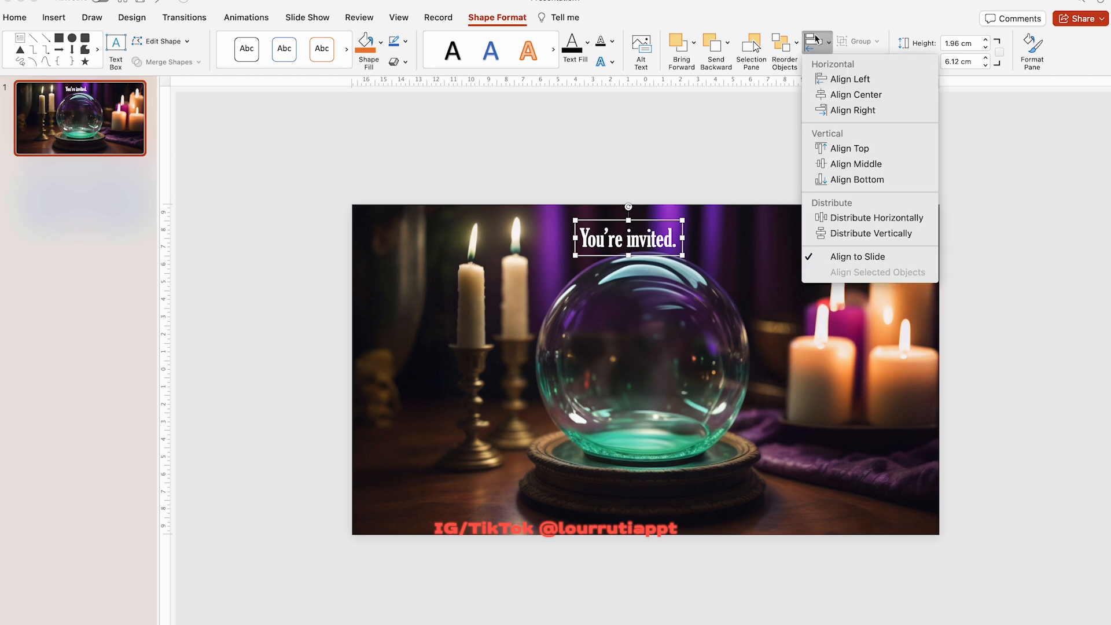
left_click(855, 95)
type("Halloween")
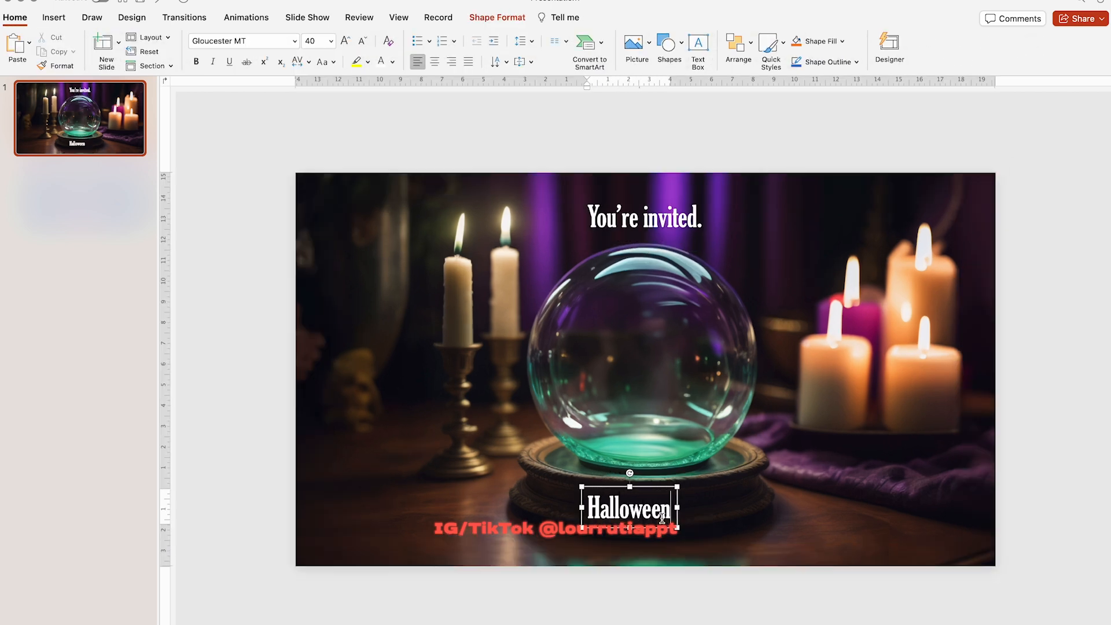
Step: Add '2023' to the Halloween text and change its colour to teal
type("2023")
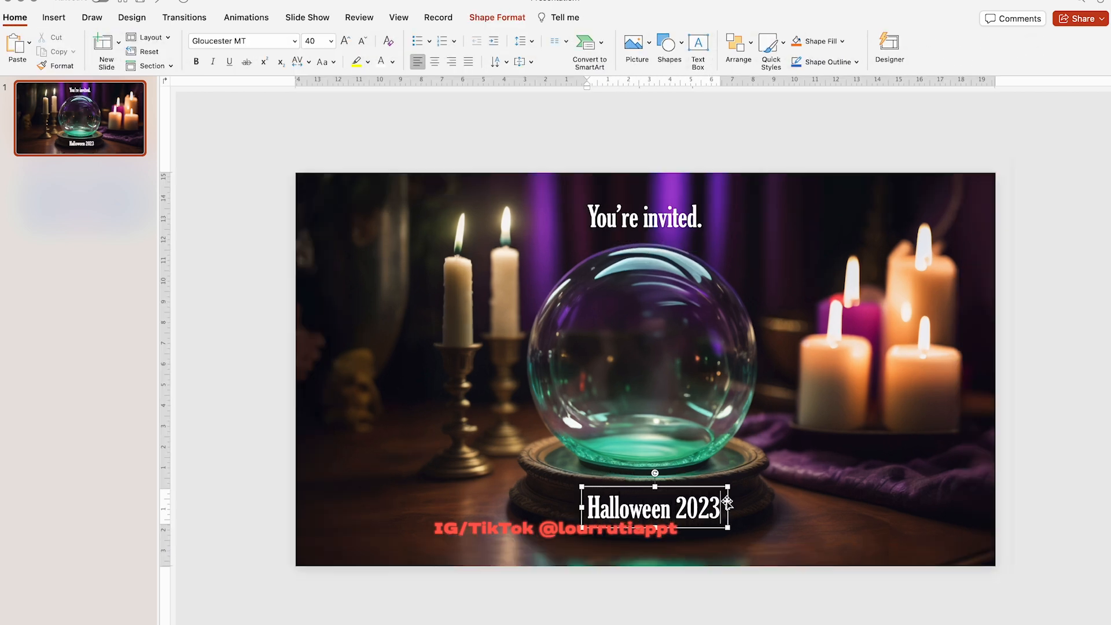
left_click(395, 62)
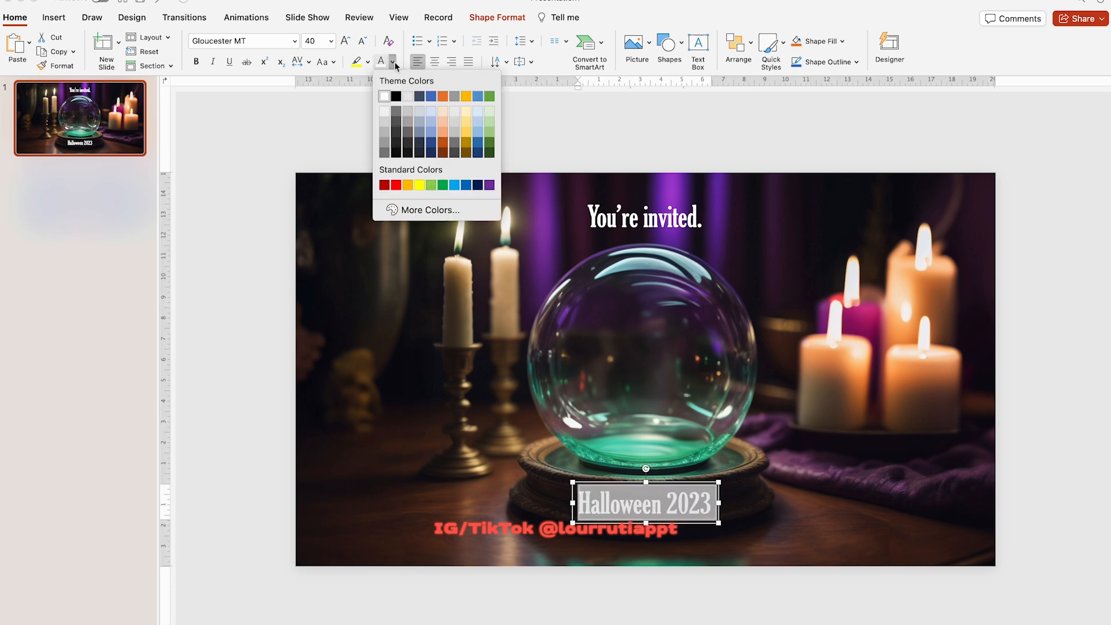
left_click(428, 209)
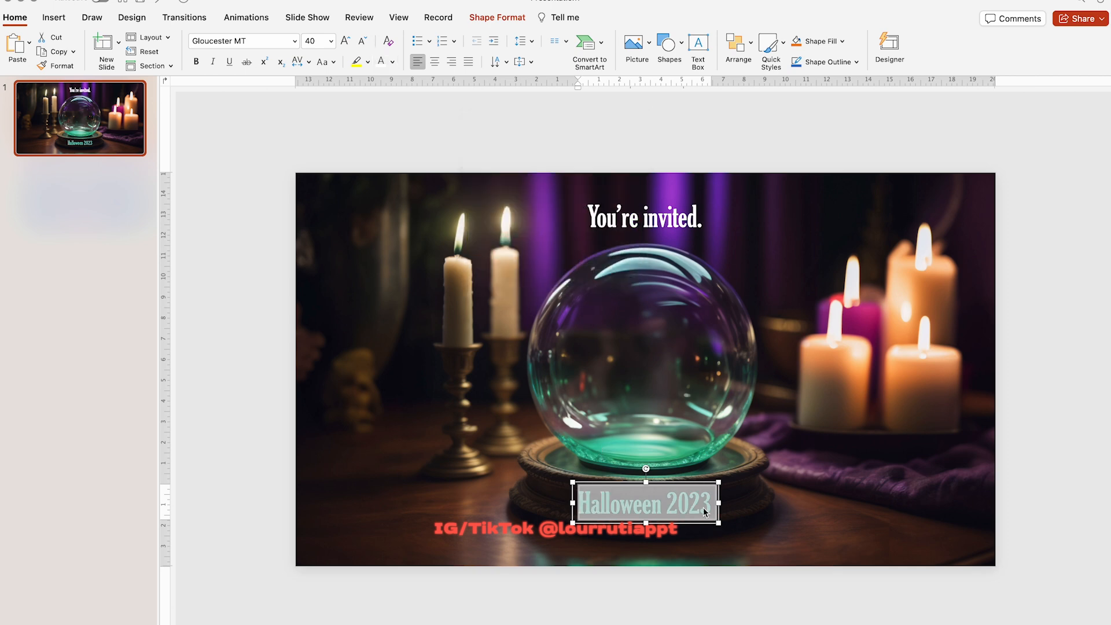
Step: Bend 'Halloween 2023' into an arch using a Transform text effect
left_click(496, 17)
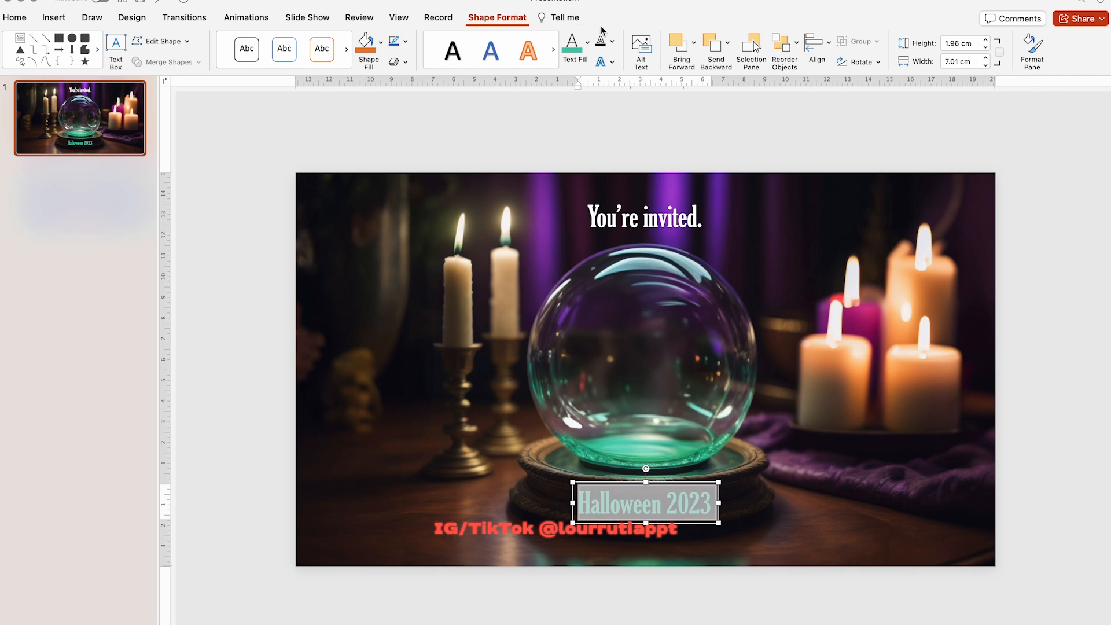
left_click(608, 62)
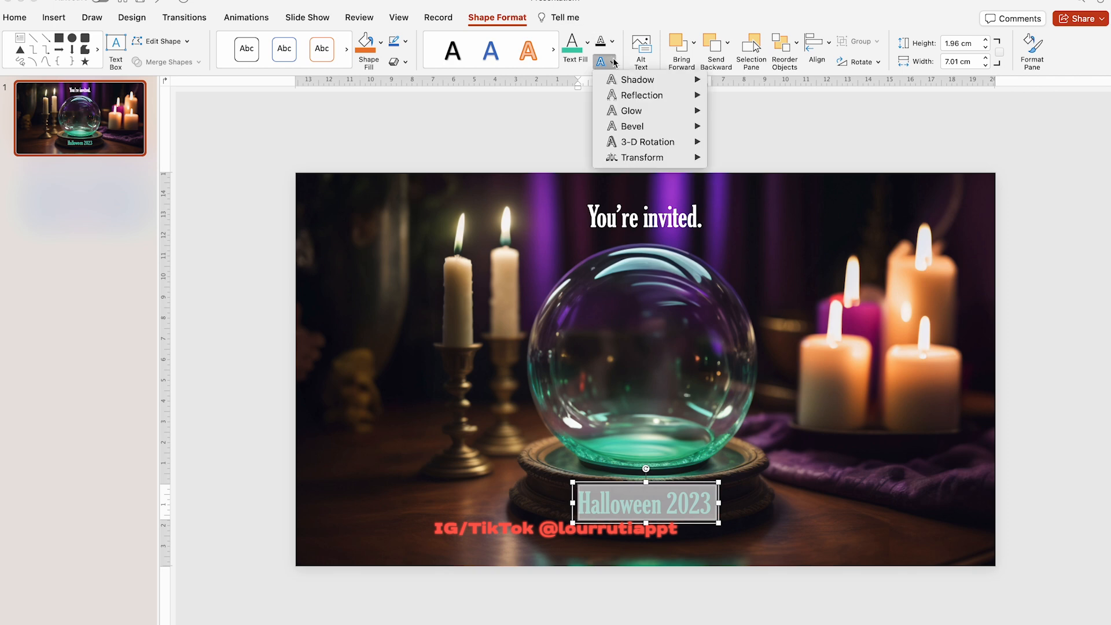
left_click(643, 157)
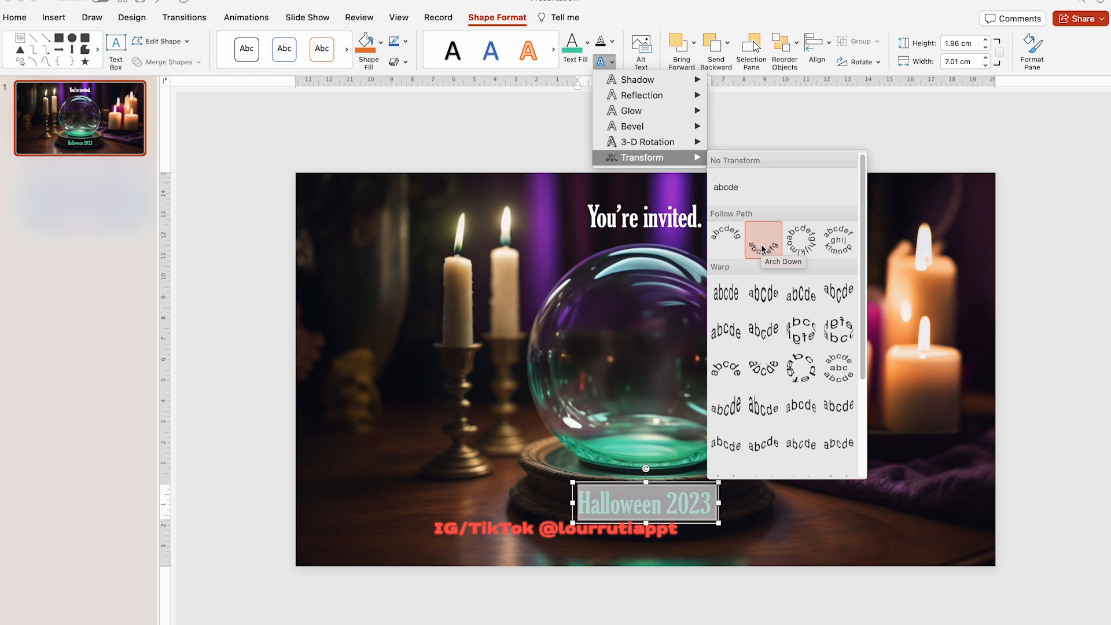
left_click(763, 240)
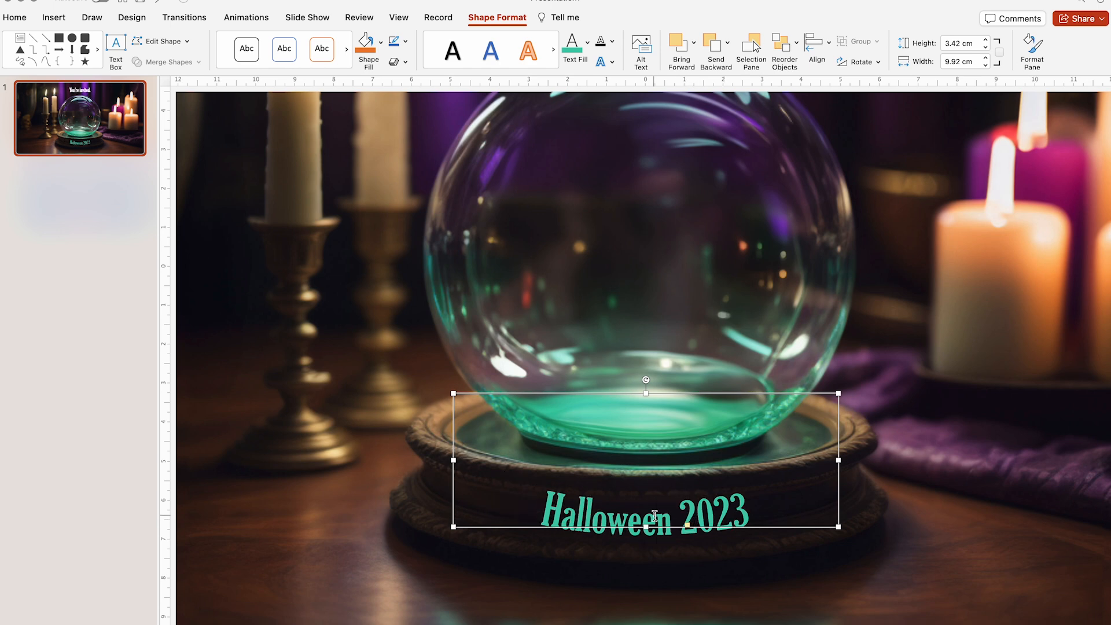
Step: Change the Halloween 2023 text to UPPERCASE with Change Case
left_click(321, 48)
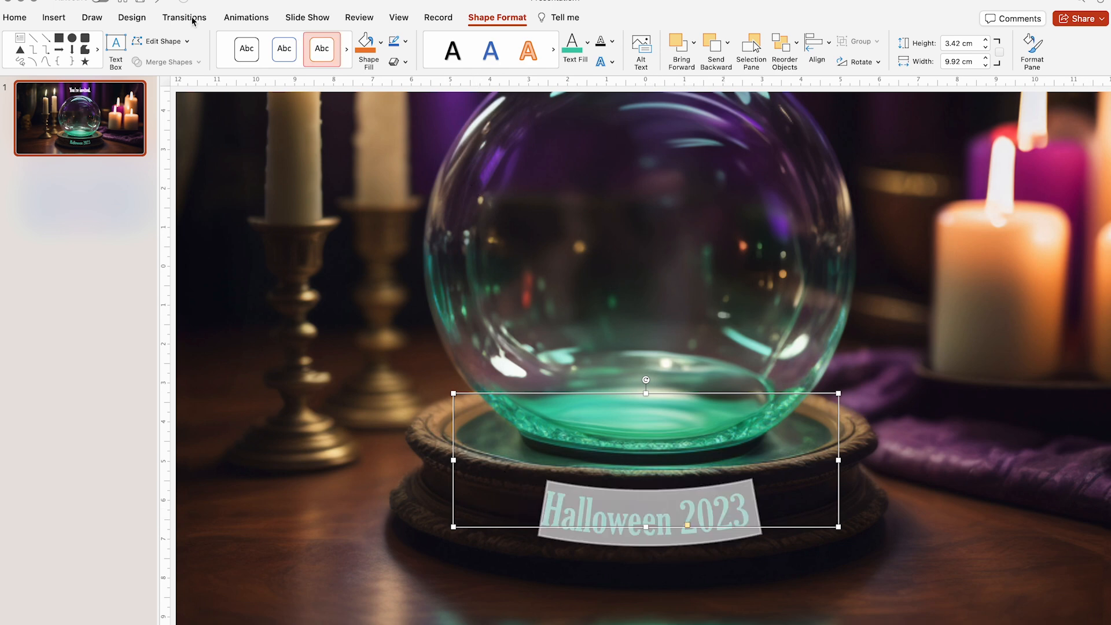
left_click(14, 17)
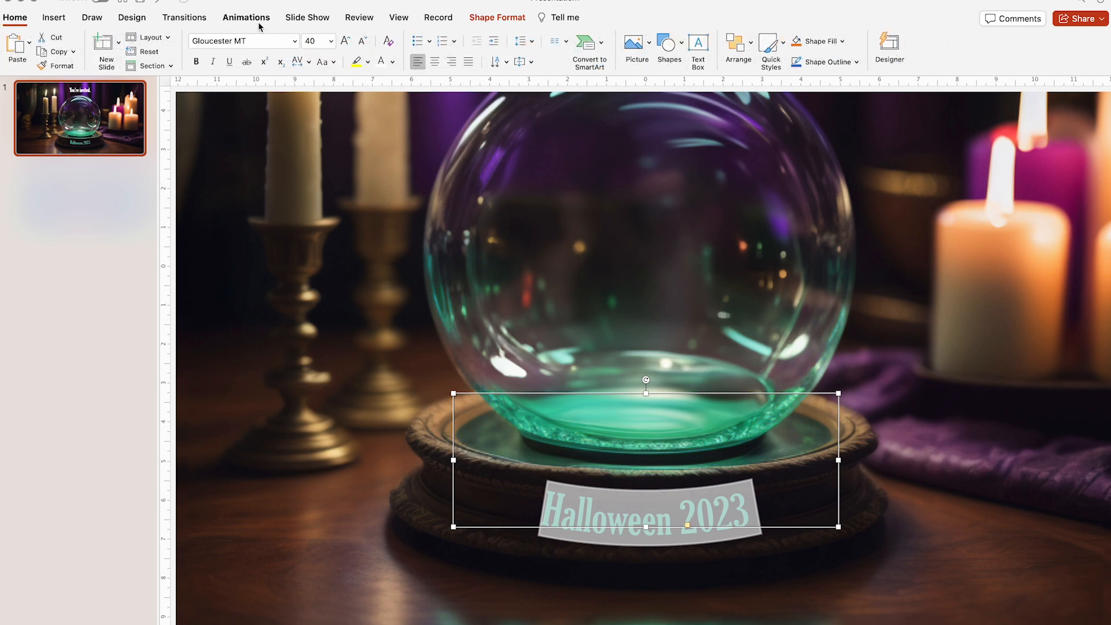
left_click(321, 62)
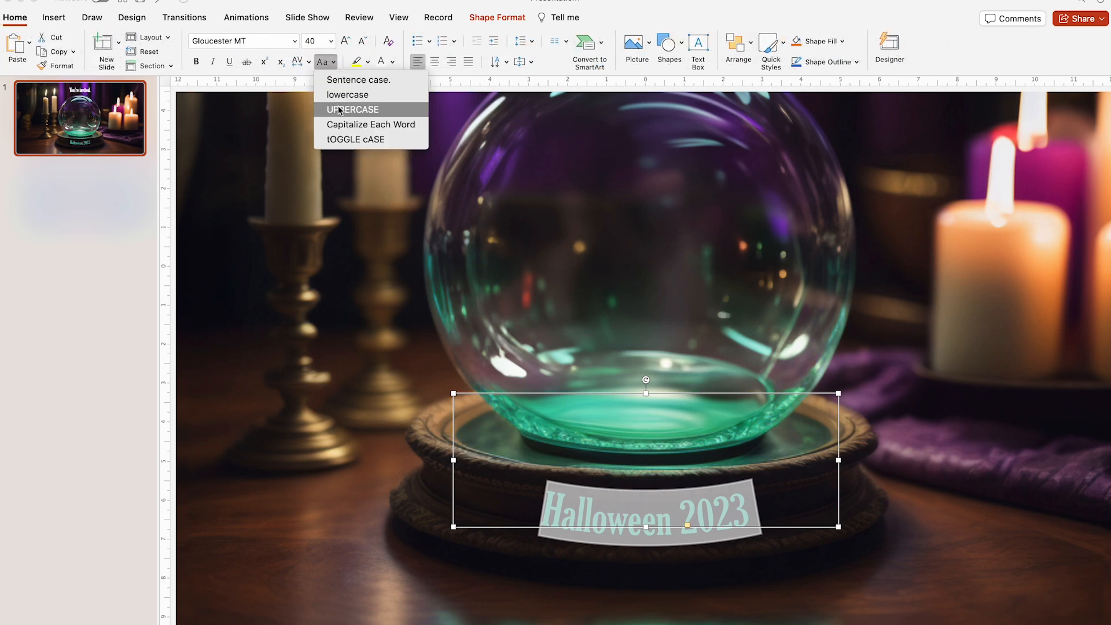
left_click(353, 109)
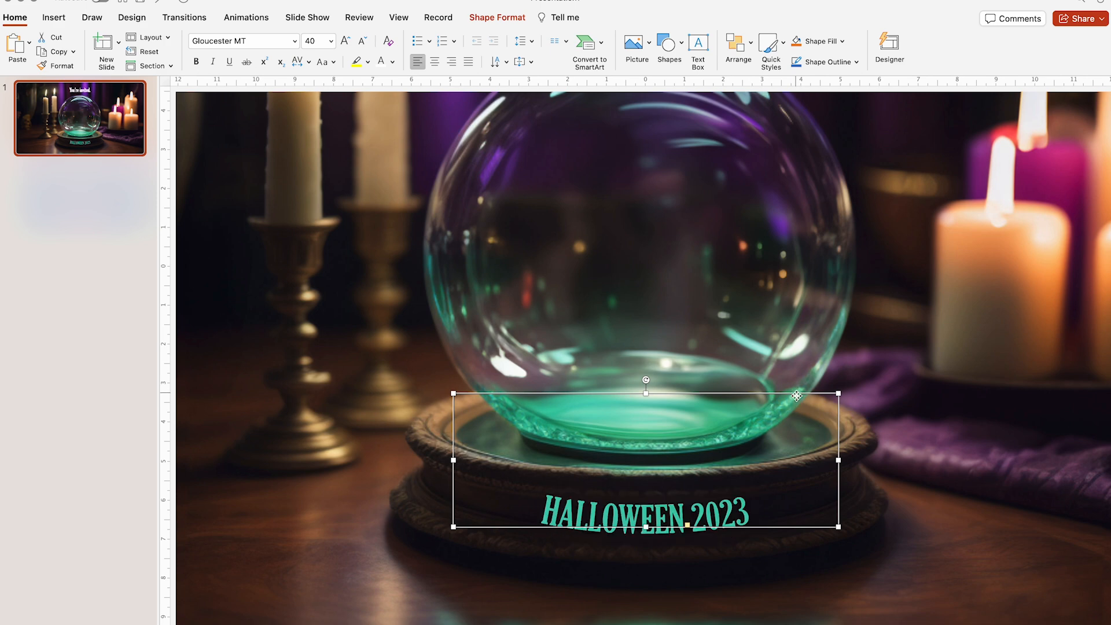
Step: Give the HALLOWEEN 2023 letters a gradient text fill and lighten the pale stop
right_click(638, 503)
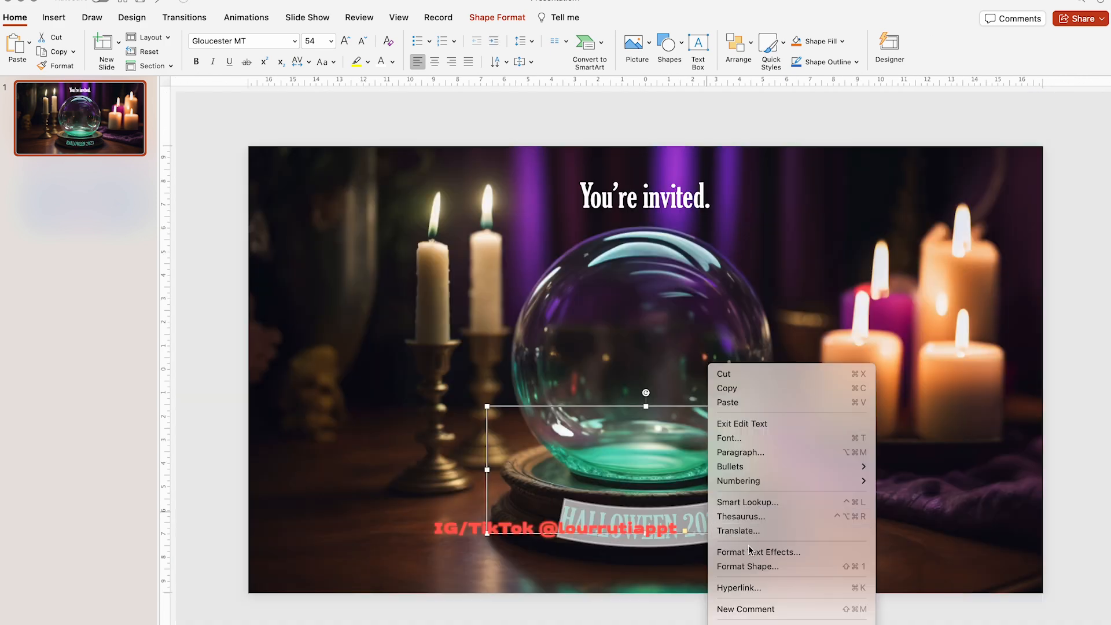
left_click(747, 566)
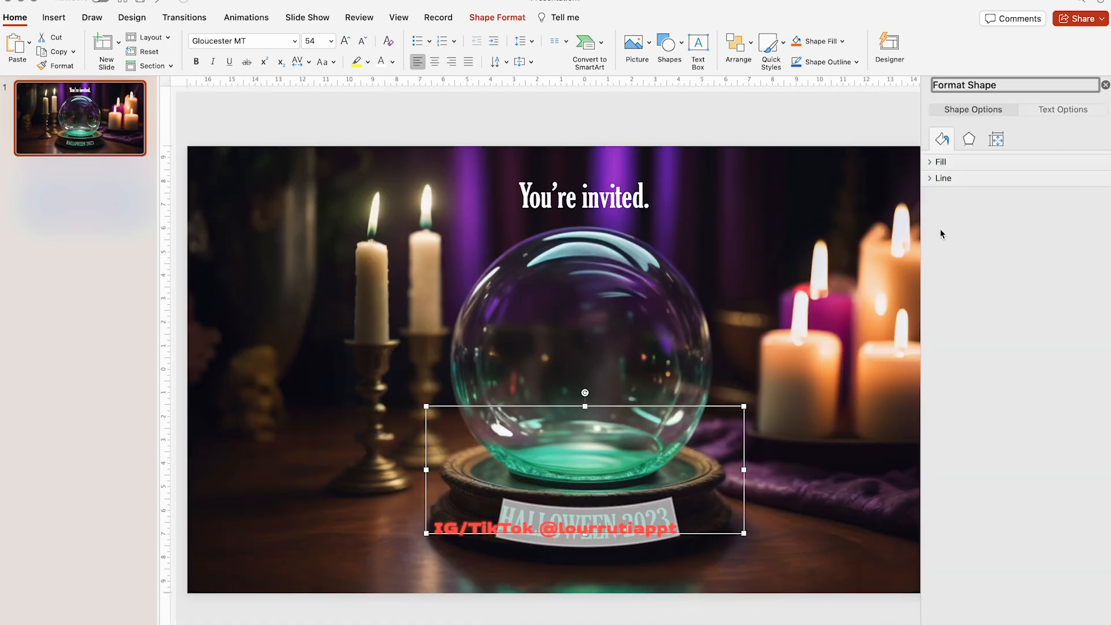
left_click(1062, 109)
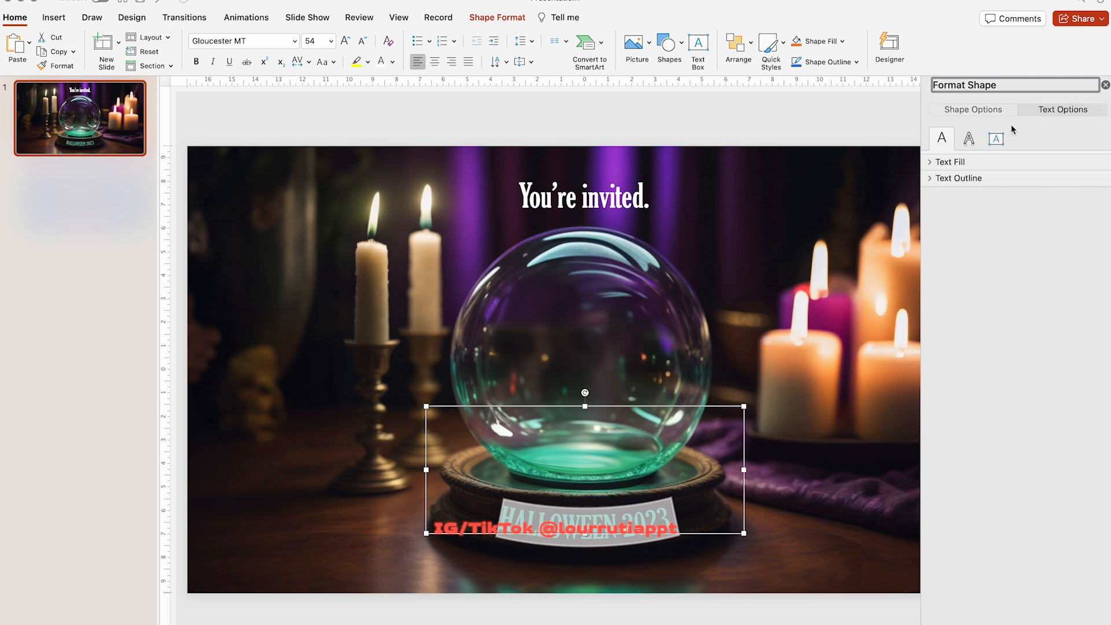
left_click(950, 162)
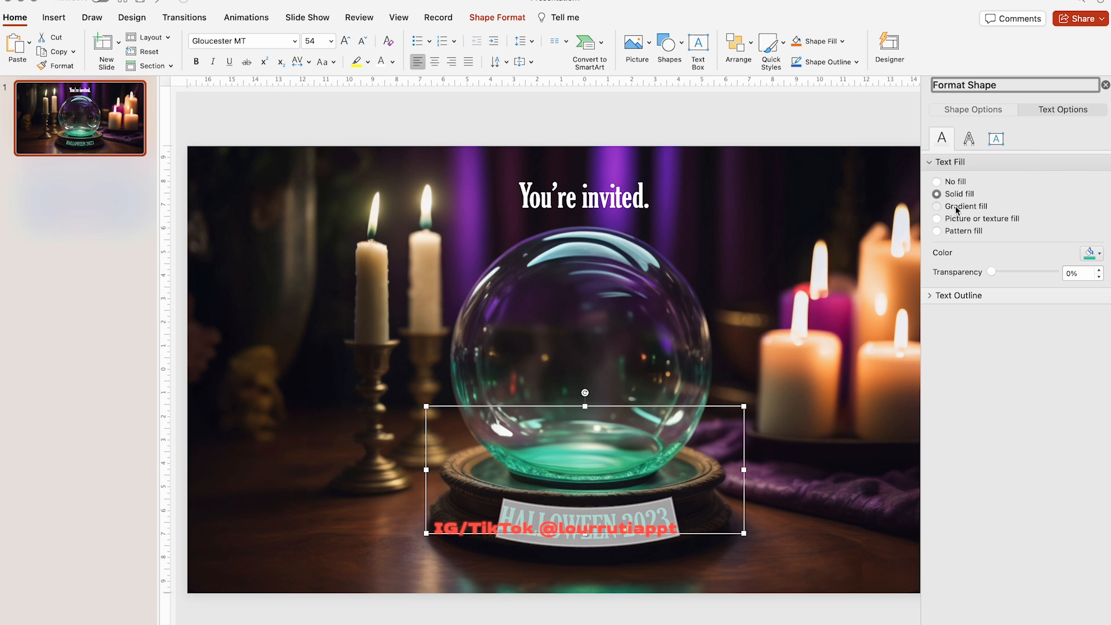
left_click(937, 206)
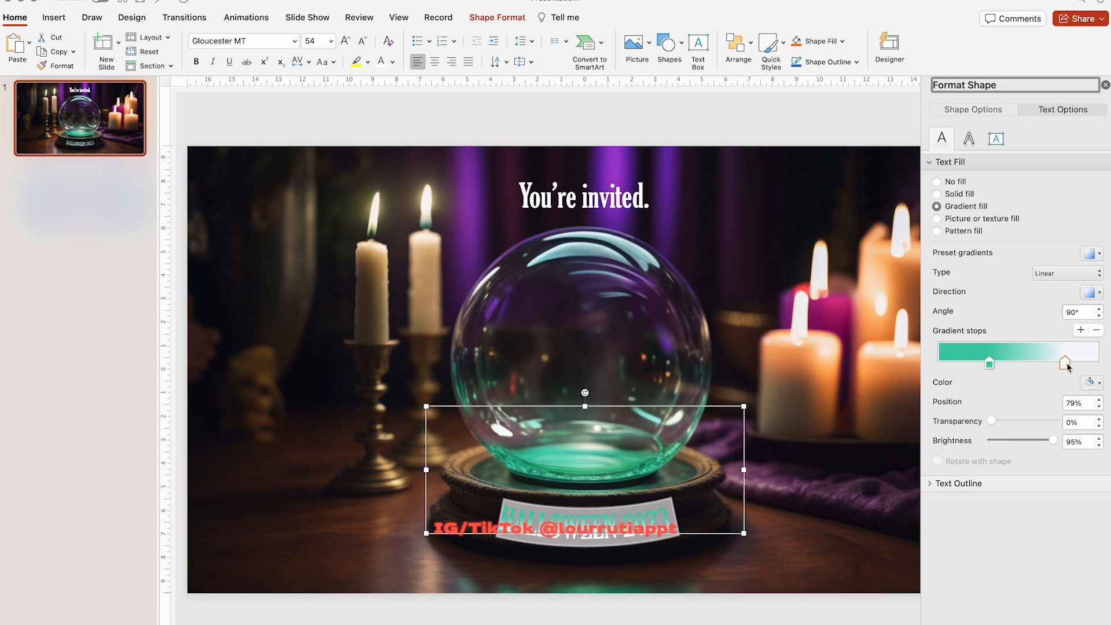
left_click(1092, 383)
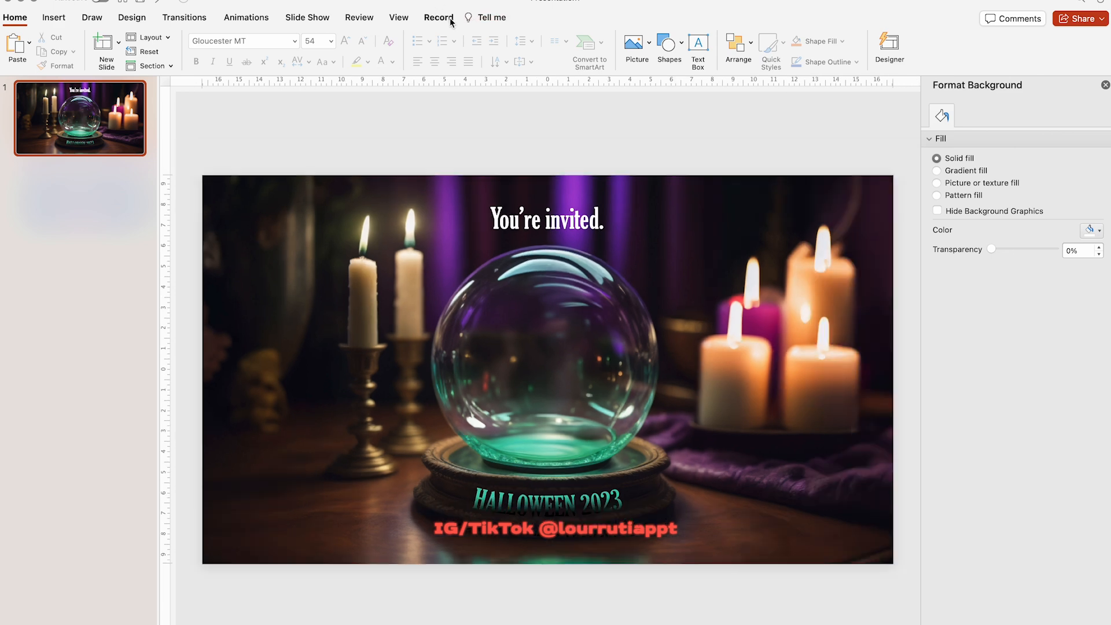
Step: Insert a camera cameo from the Record tab and position it over the crystal ball
left_click(438, 17)
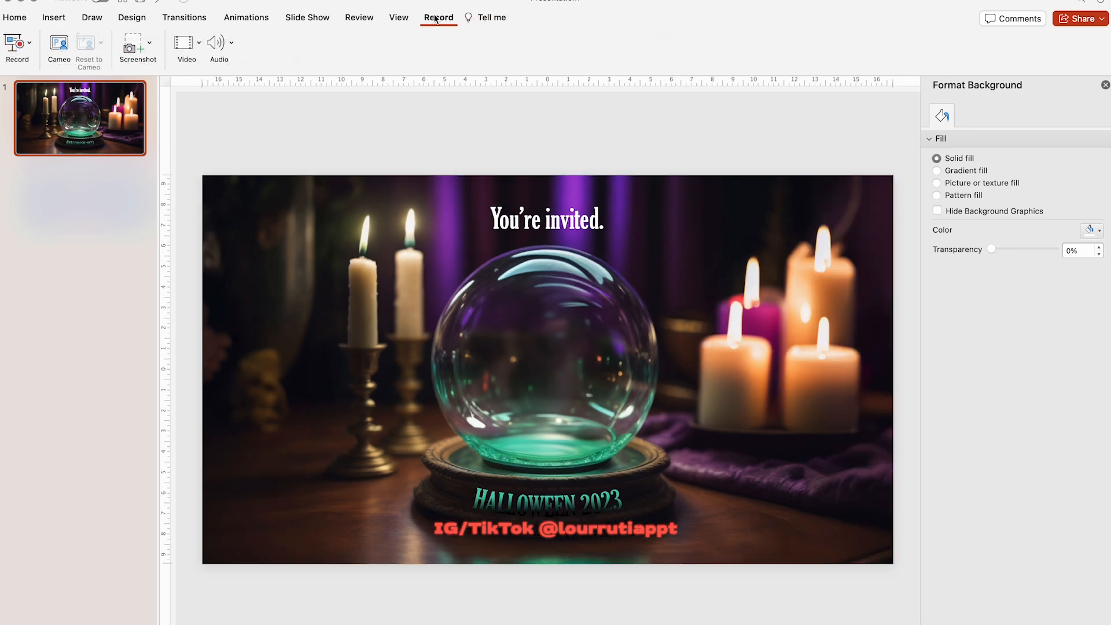
mouse_move(58, 44)
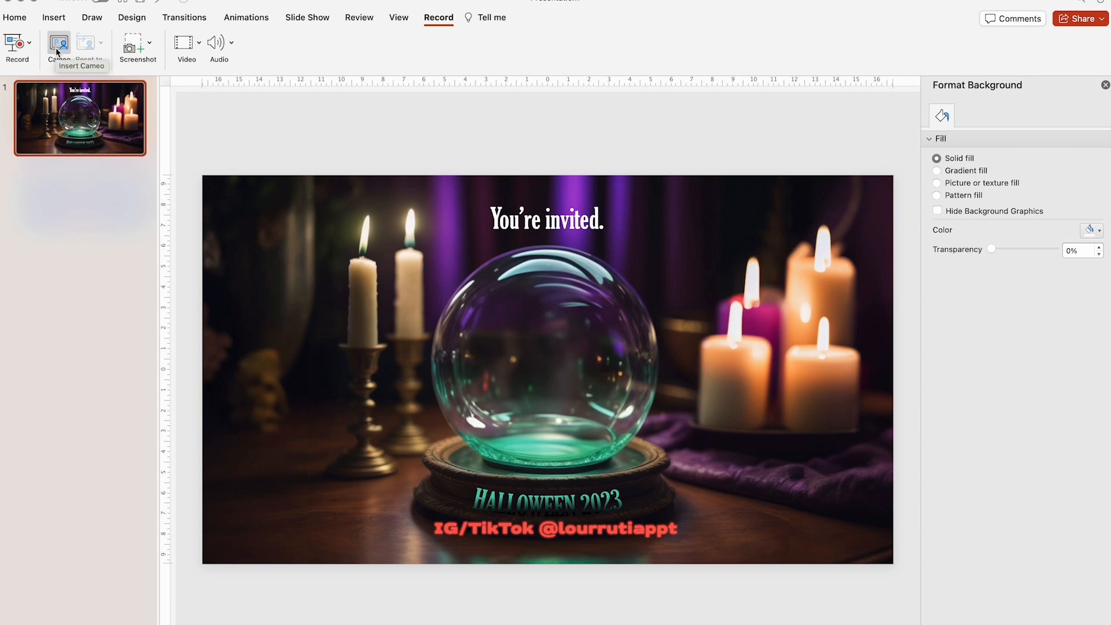
left_click(57, 44)
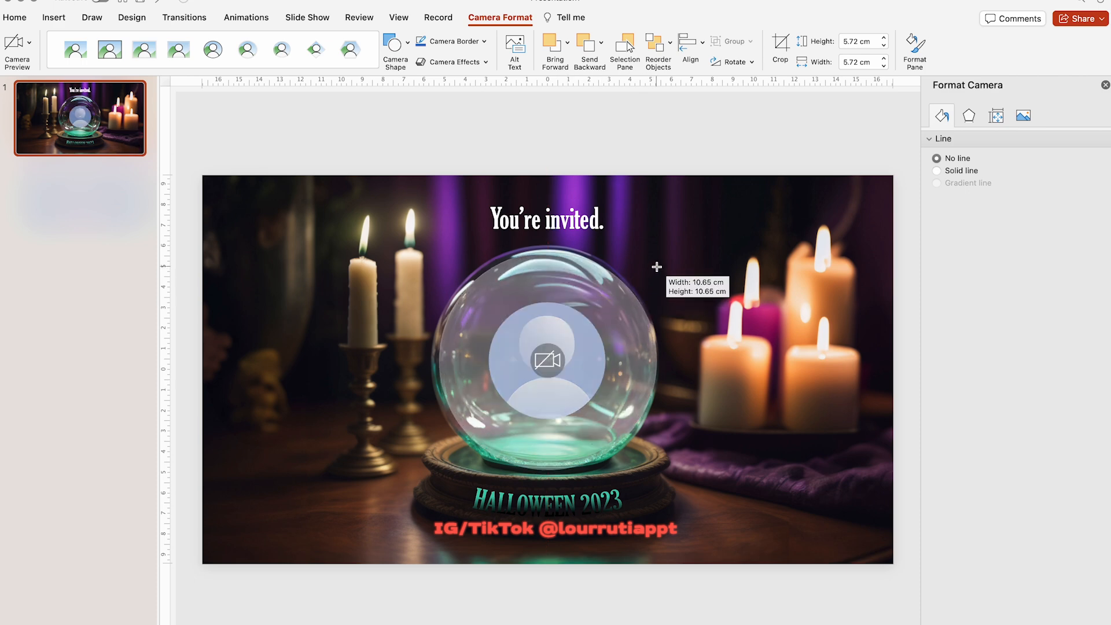
left_click(548, 363)
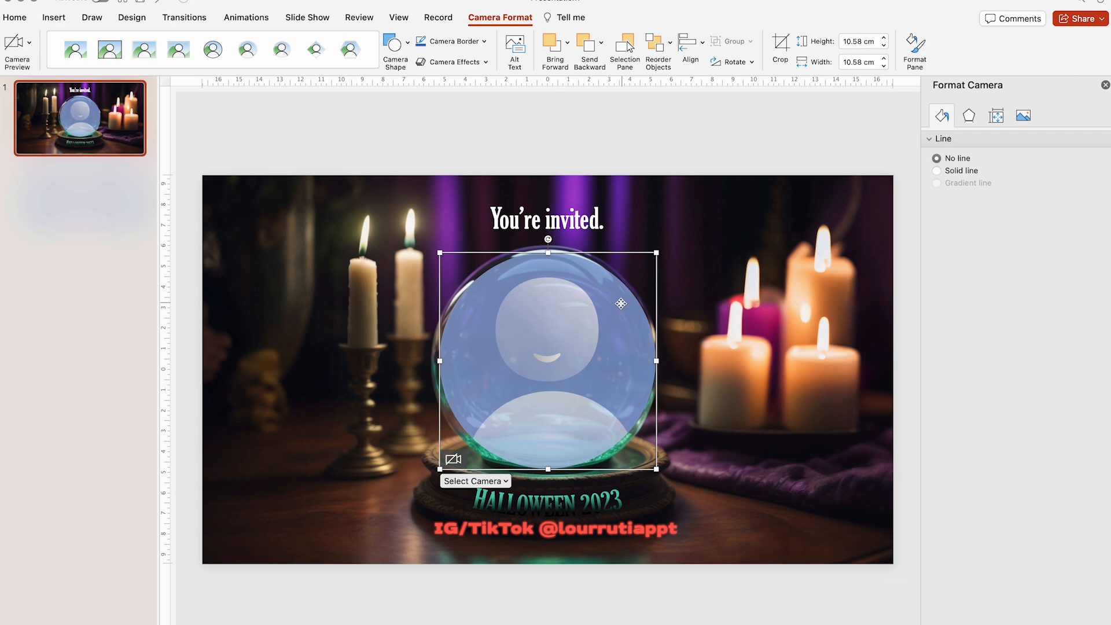
mouse_move(679, 237)
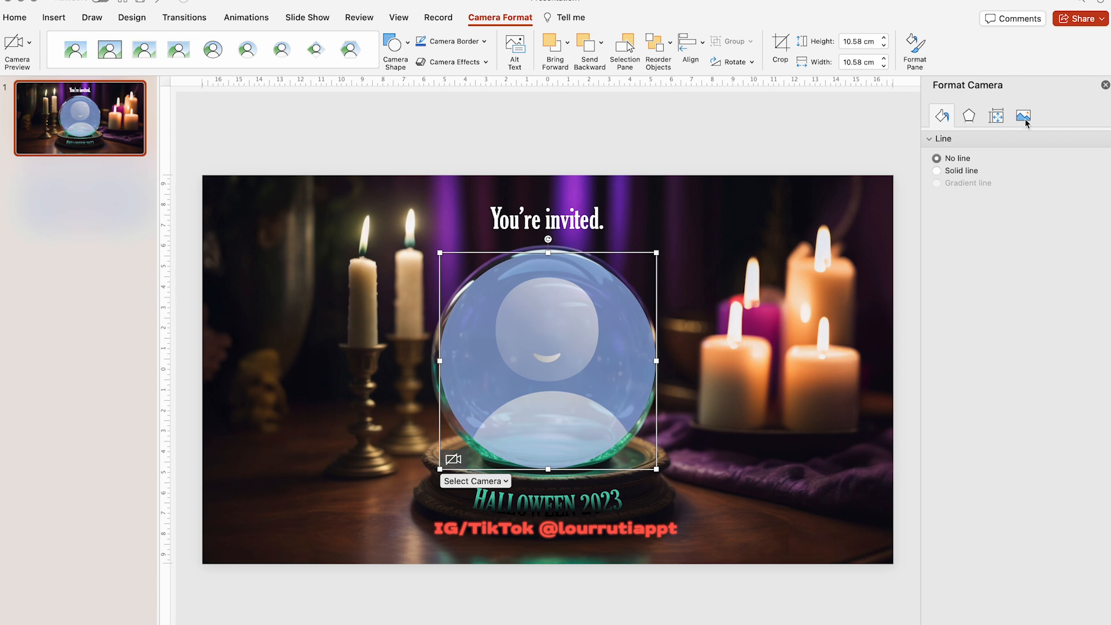
Step: Give the cameo 38 pt soft edges and turn on the live camera preview
left_click(968, 116)
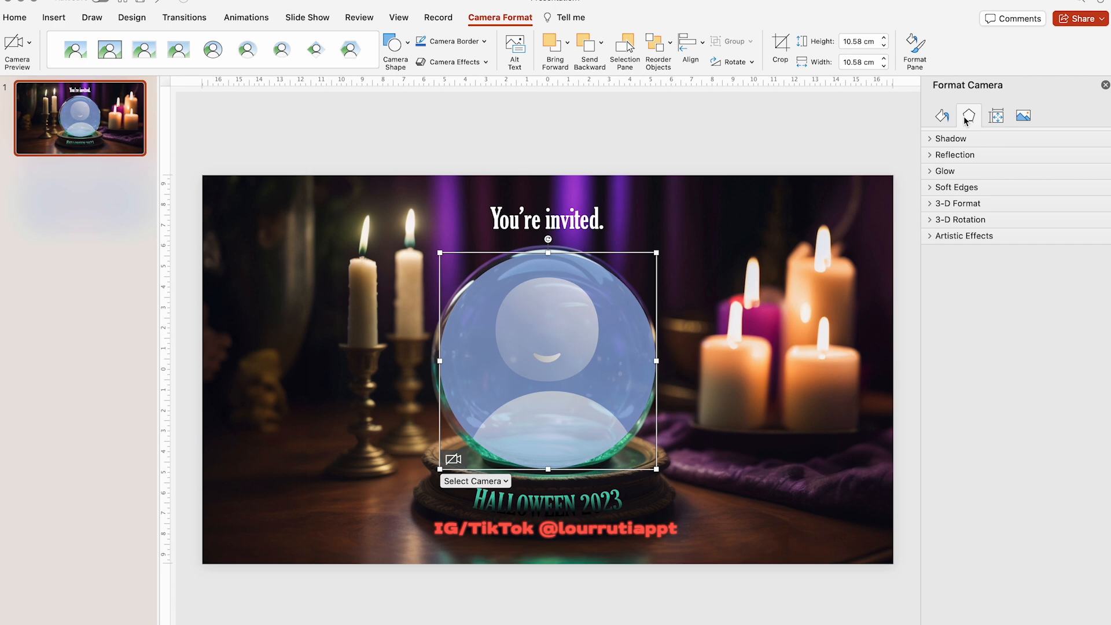
right_click(631, 353)
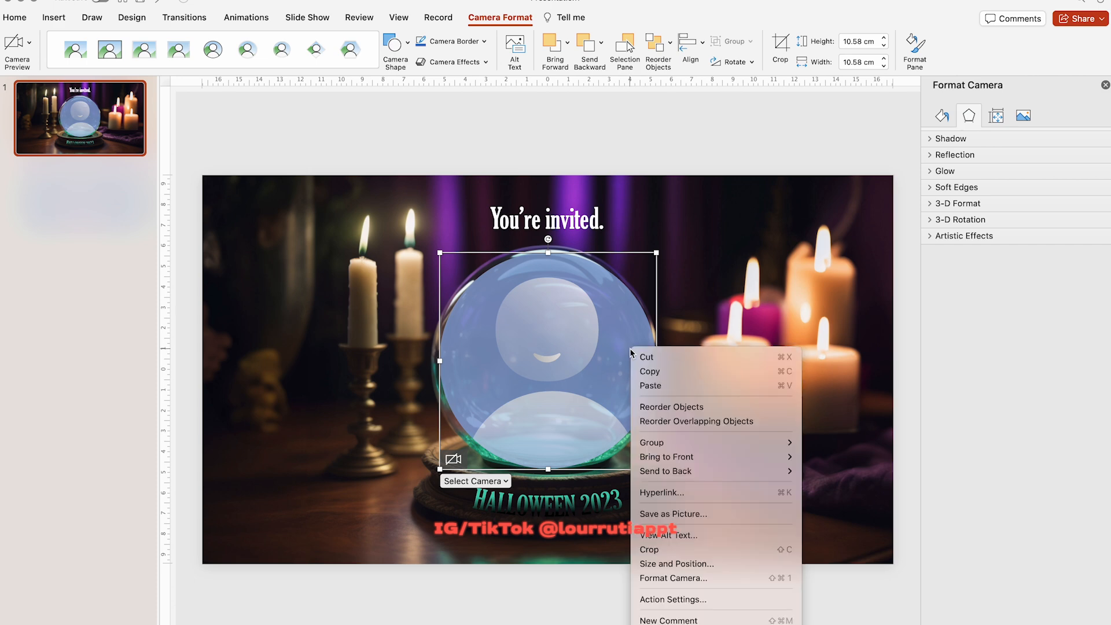
left_click(672, 578)
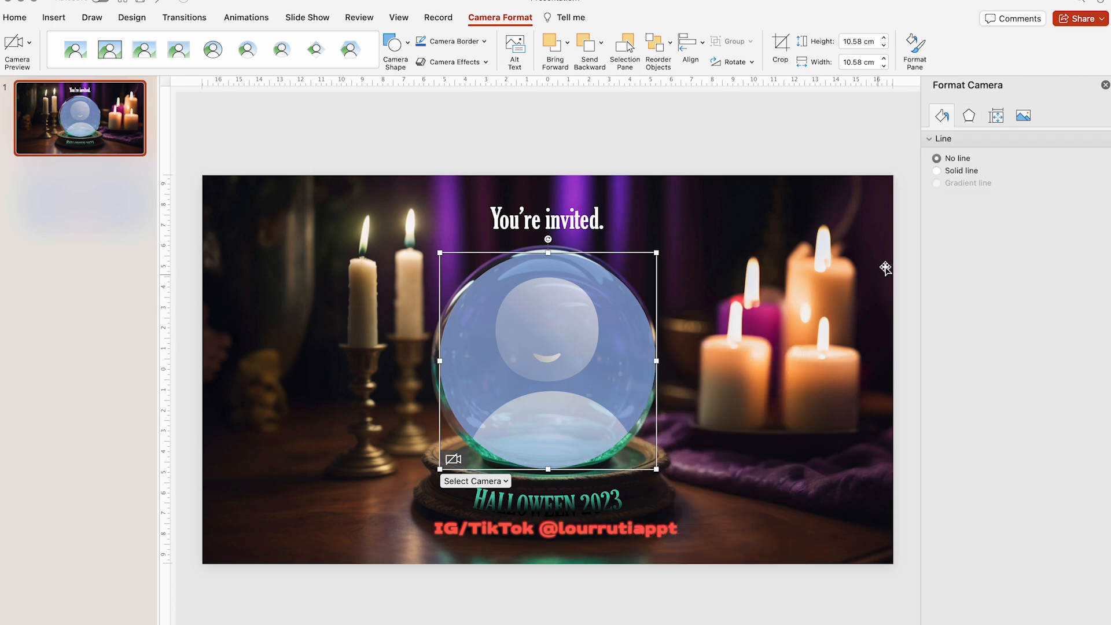
left_click(968, 116)
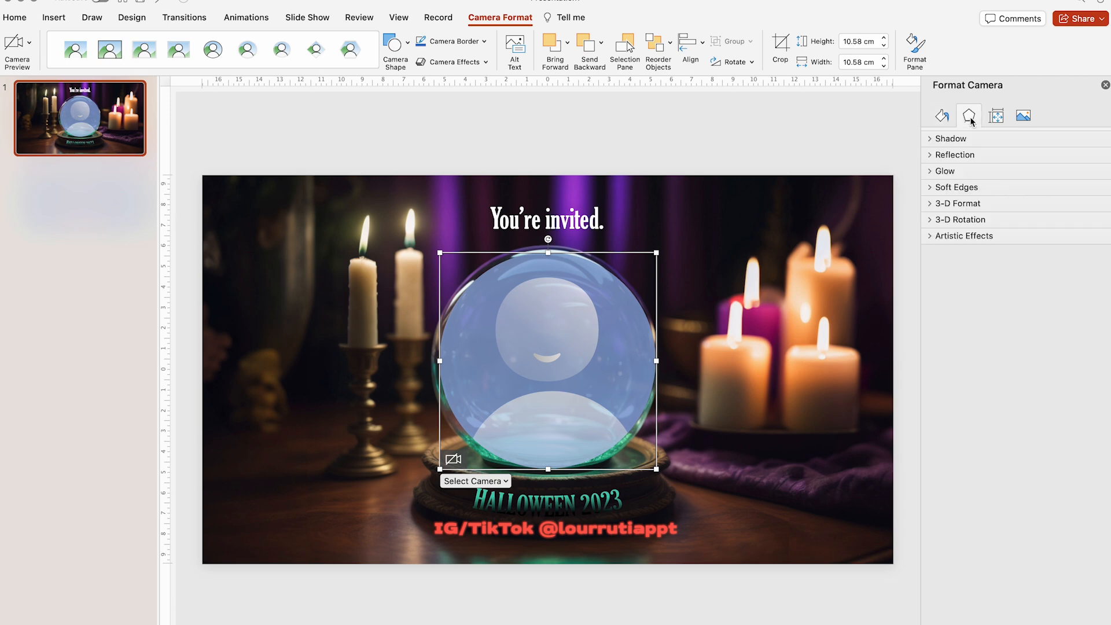
mouse_move(935, 186)
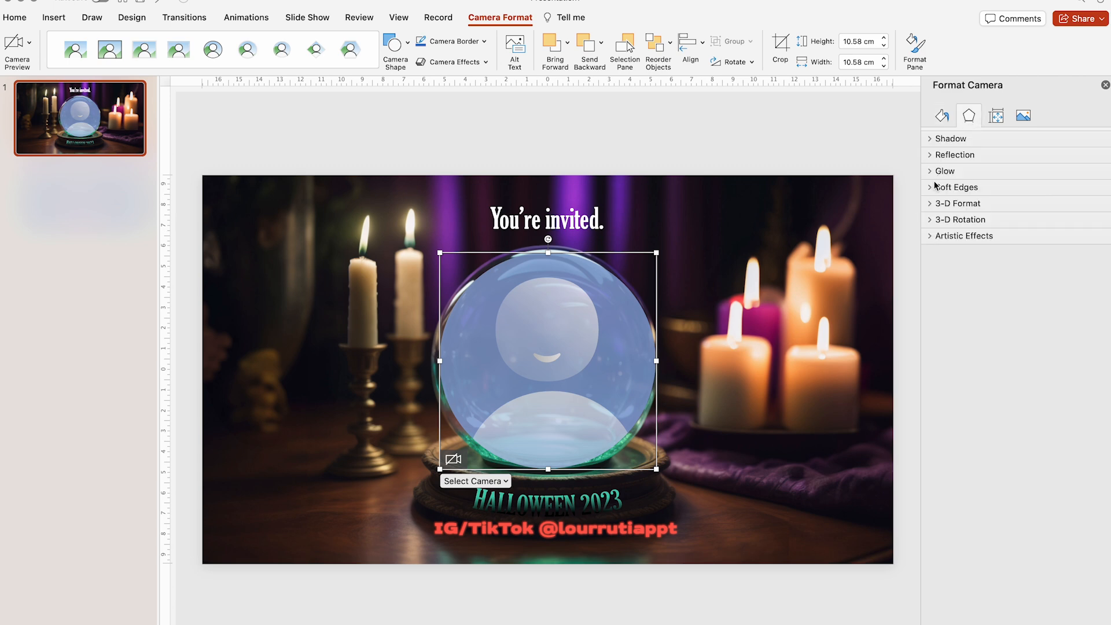
left_click(957, 187)
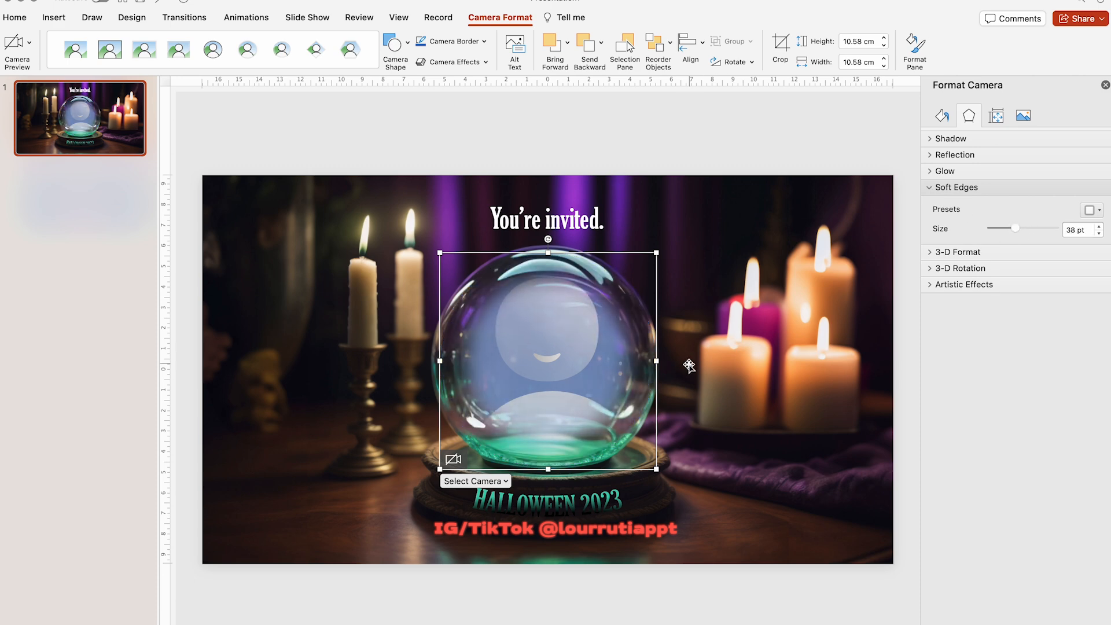
left_click(438, 17)
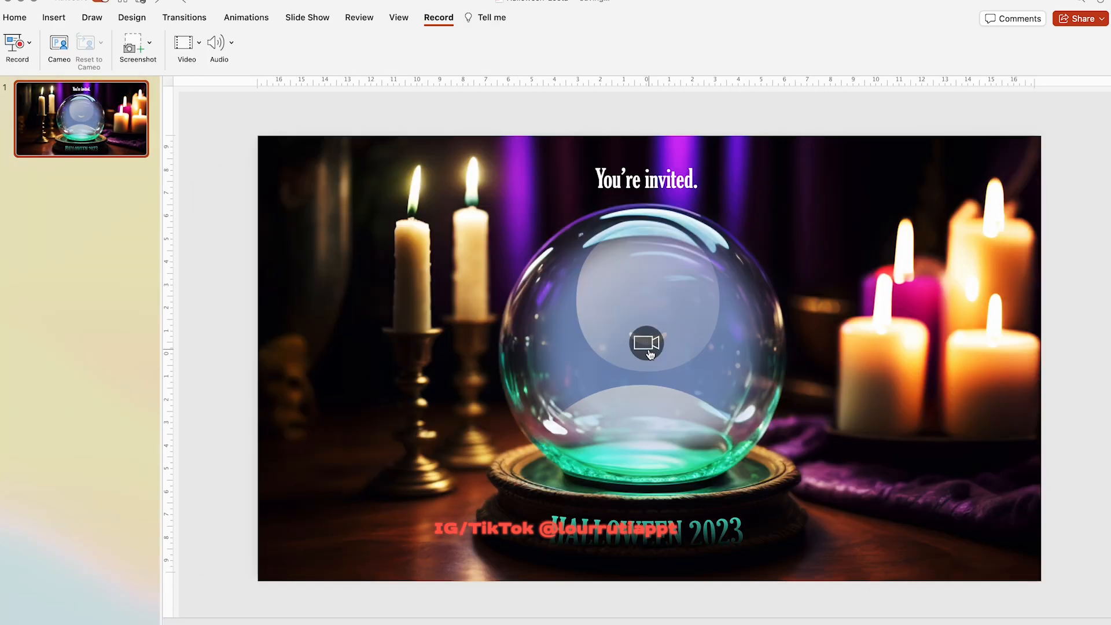
left_click(645, 343)
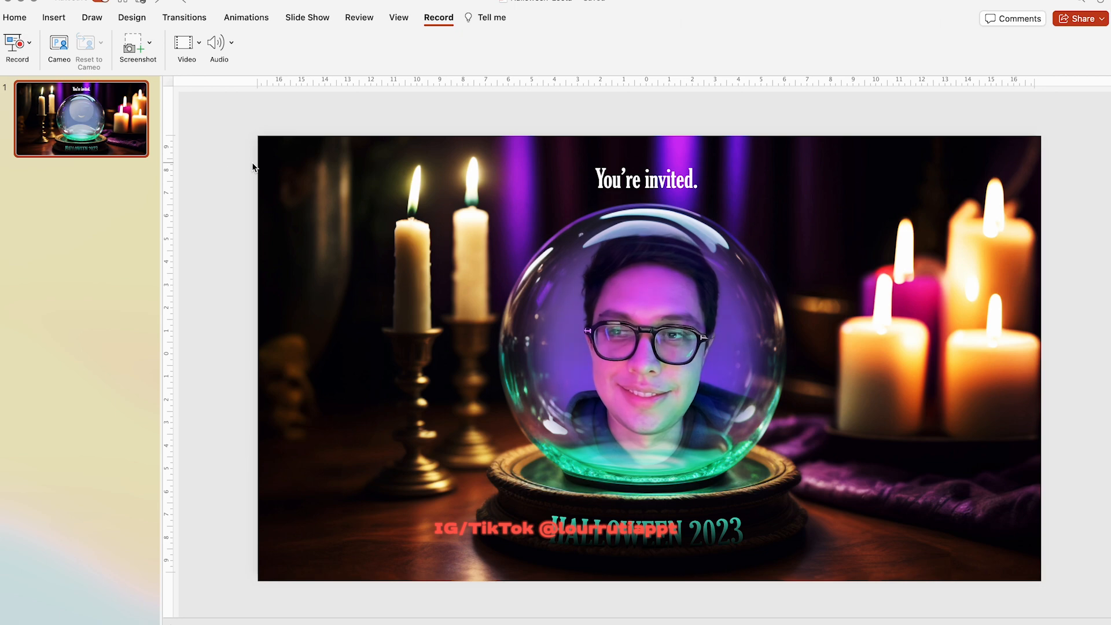
Step: Record a 14-second take of the invitation slide in the recording view
left_click(16, 42)
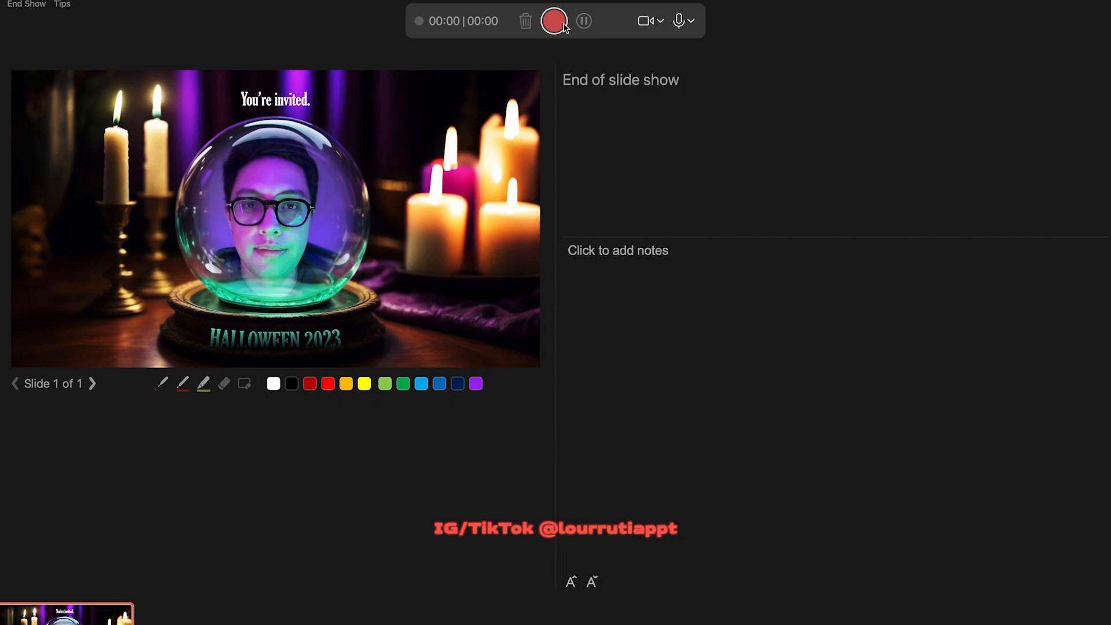
mouse_move(555, 20)
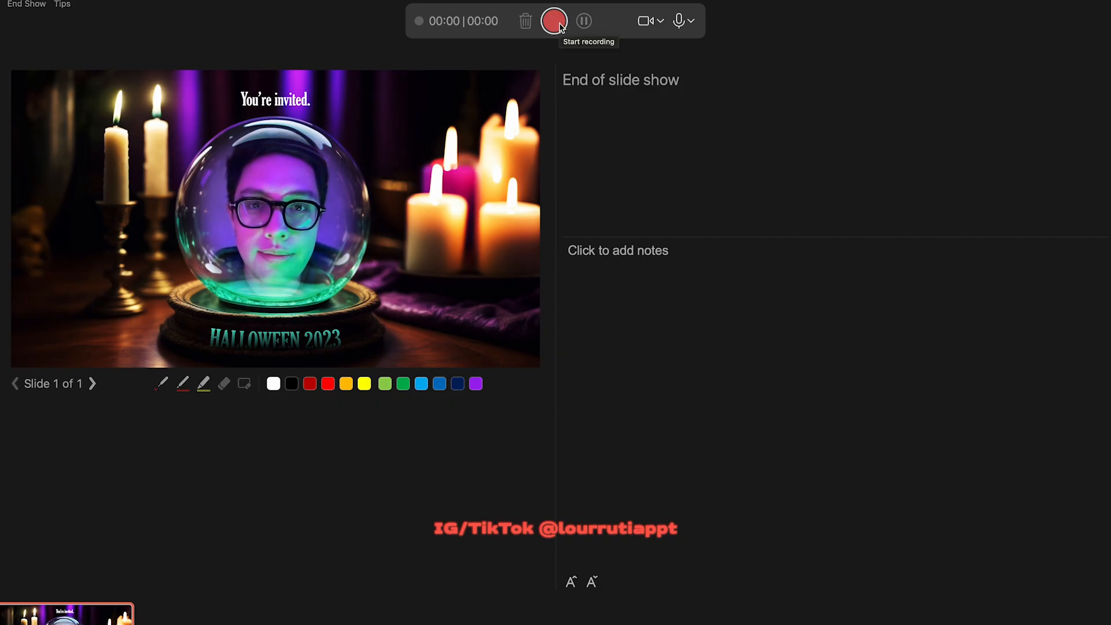
left_click(554, 21)
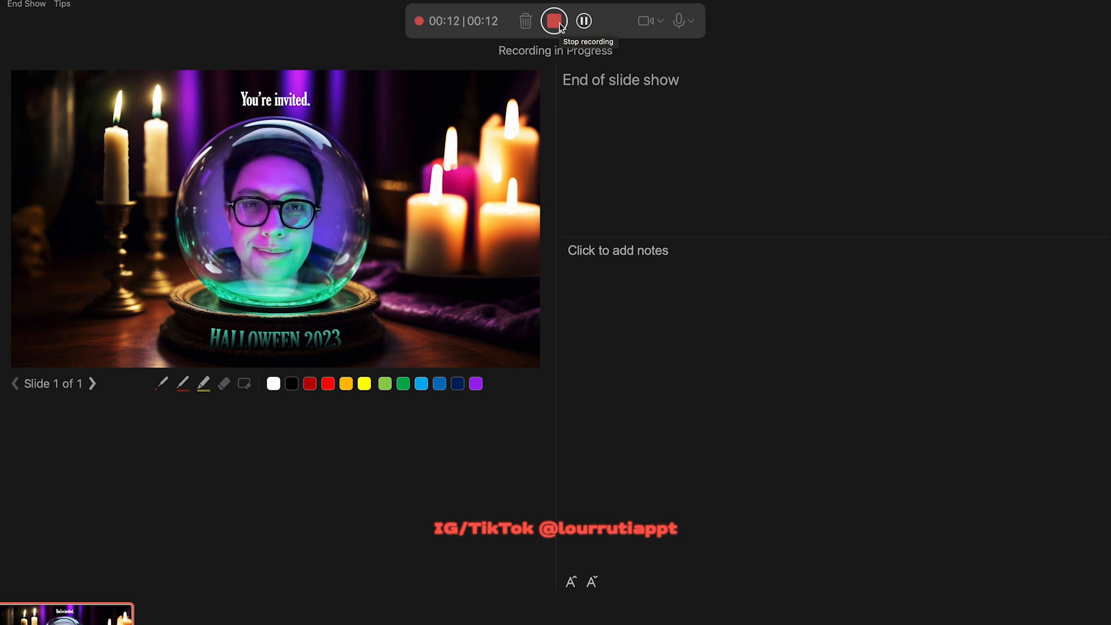
left_click(555, 21)
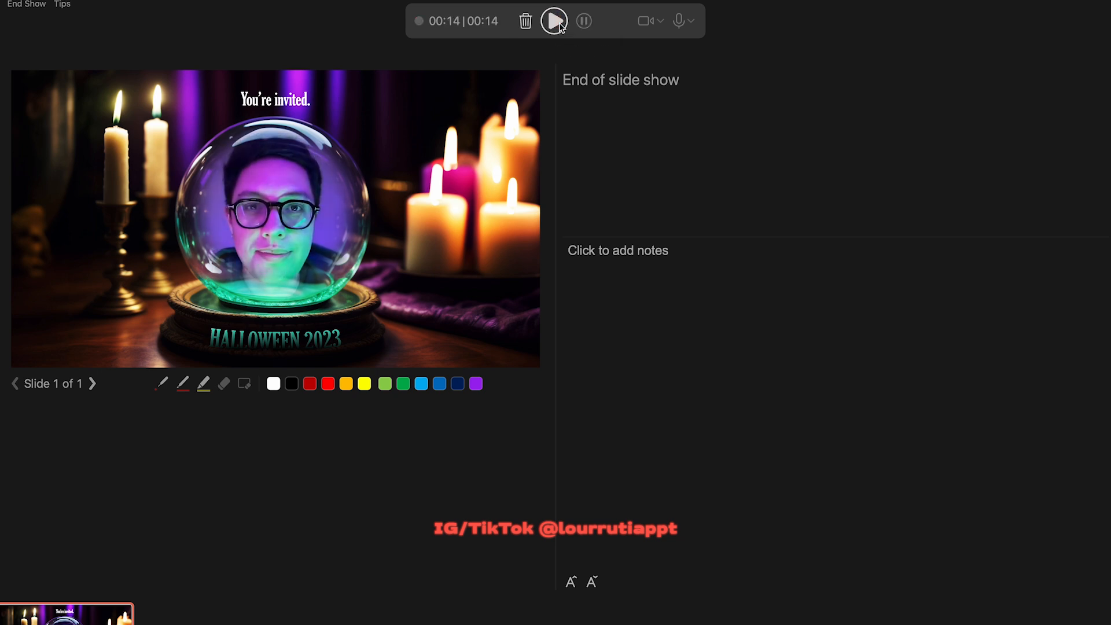
mouse_move(521, 44)
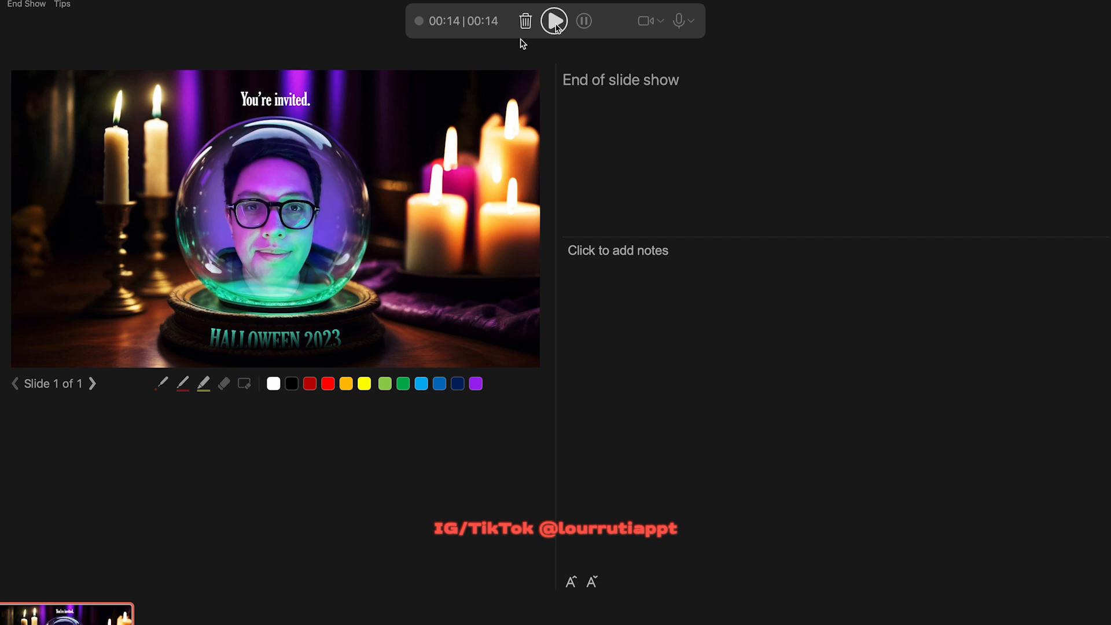